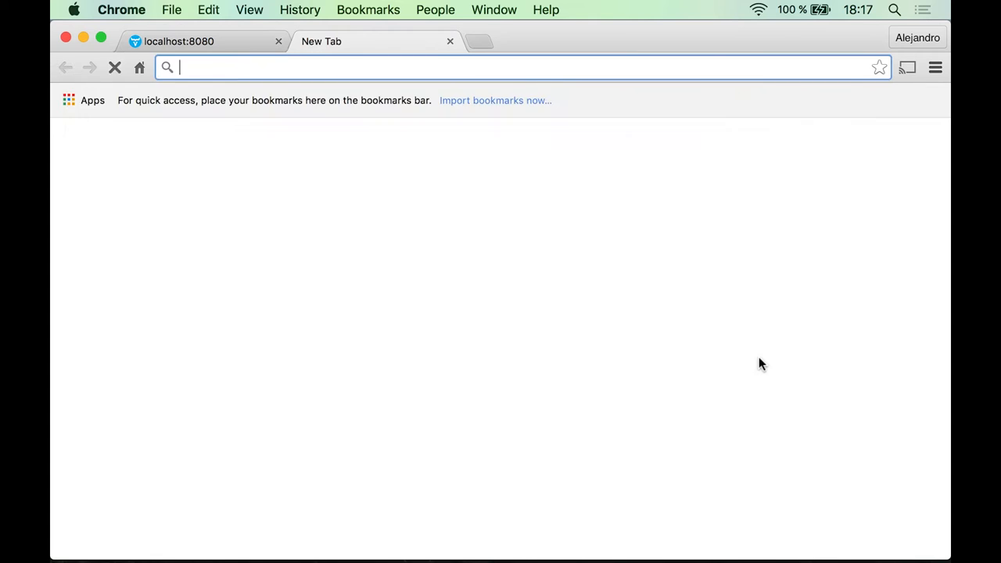
Go to vaadin.com's demo backend tutorial and open the raw CustomerStatus.java source
{"action": "type", "text": "vaadin.com/docs/-/part/framework/tutorial.html"}
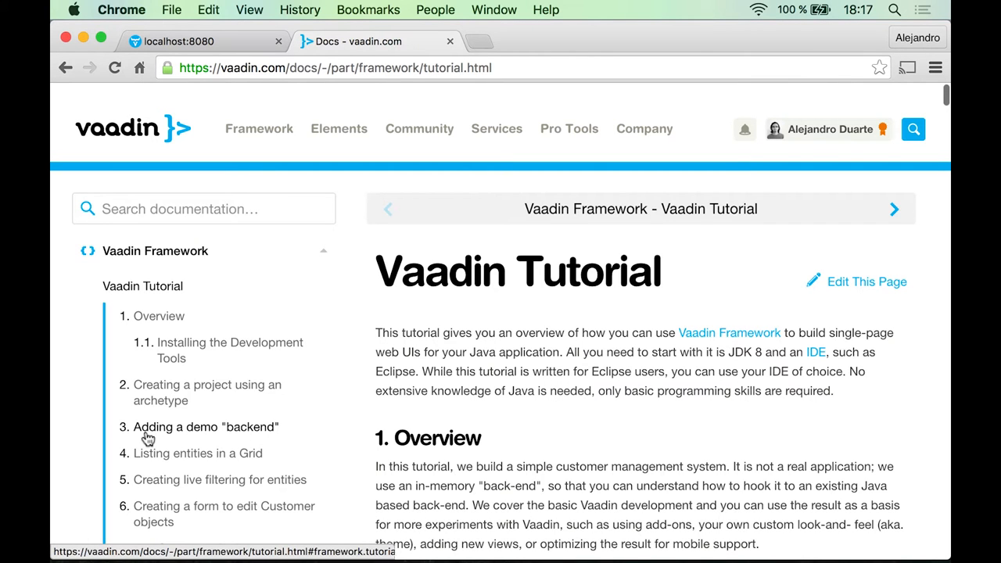
{"action": "left_click", "coordinate": [205, 426]}
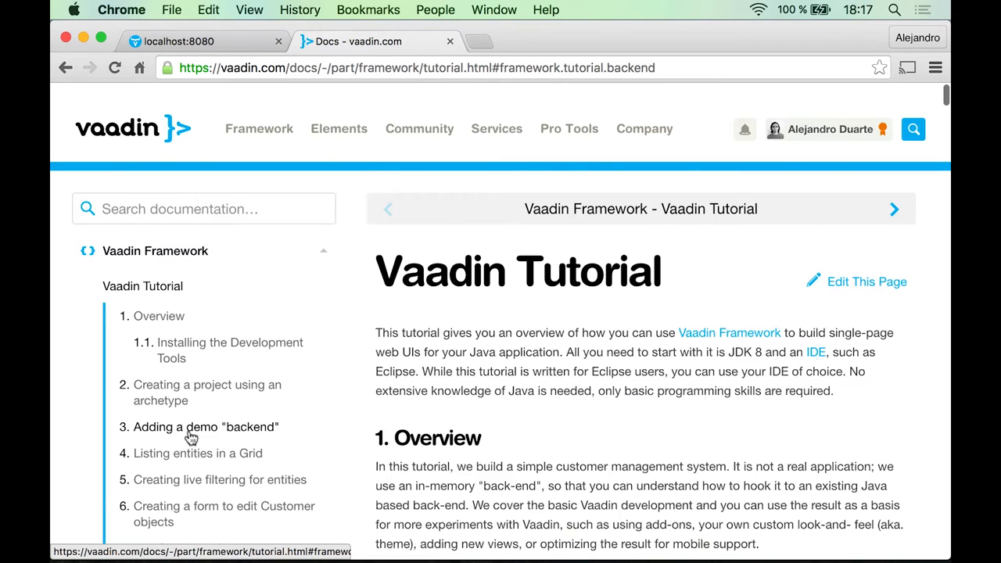
{"action": "scroll", "scroll_direction": "down", "scroll_amount": 3}
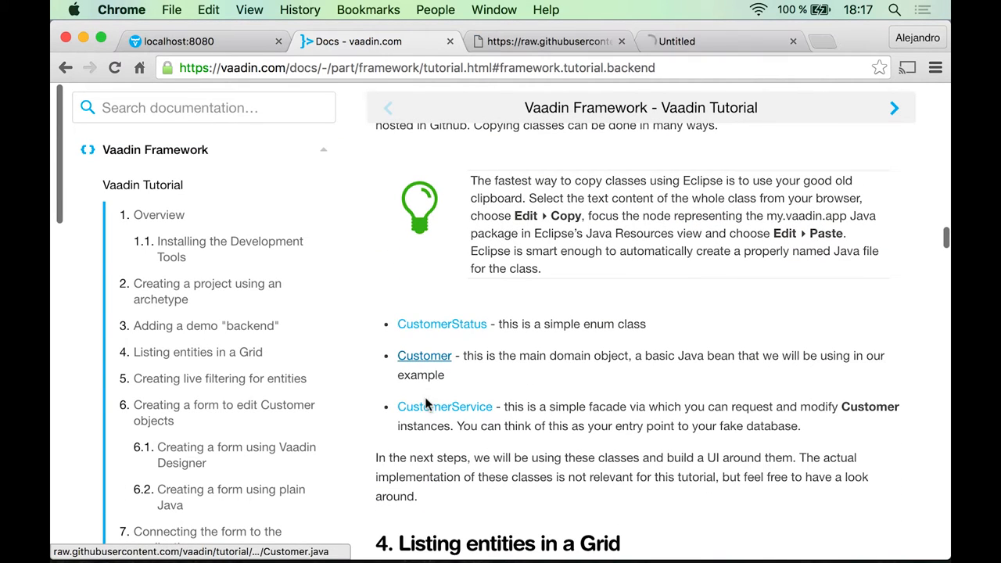
{"action": "left_click", "coordinate": [442, 324]}
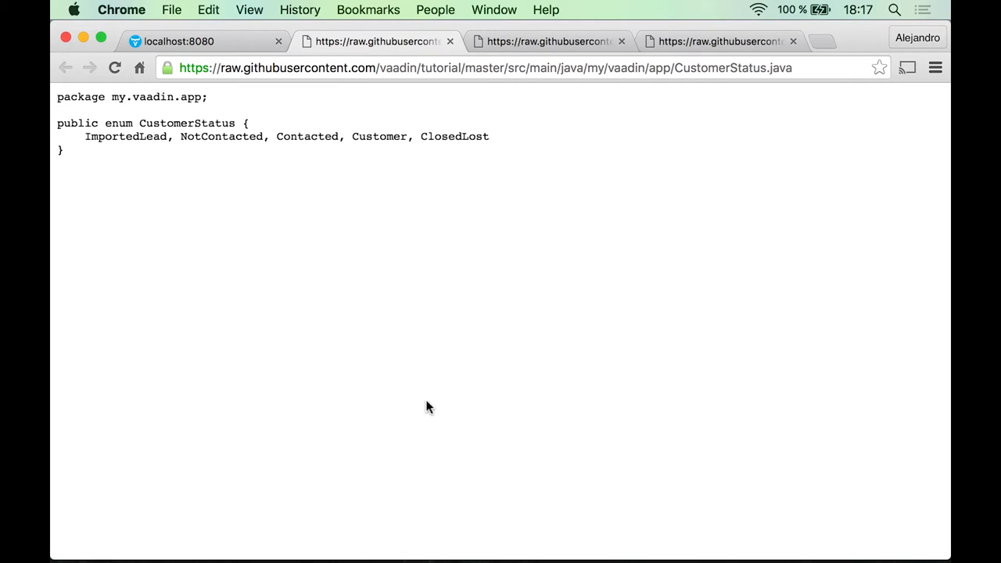
{"action": "mouse_move", "coordinate": [415, 295]}
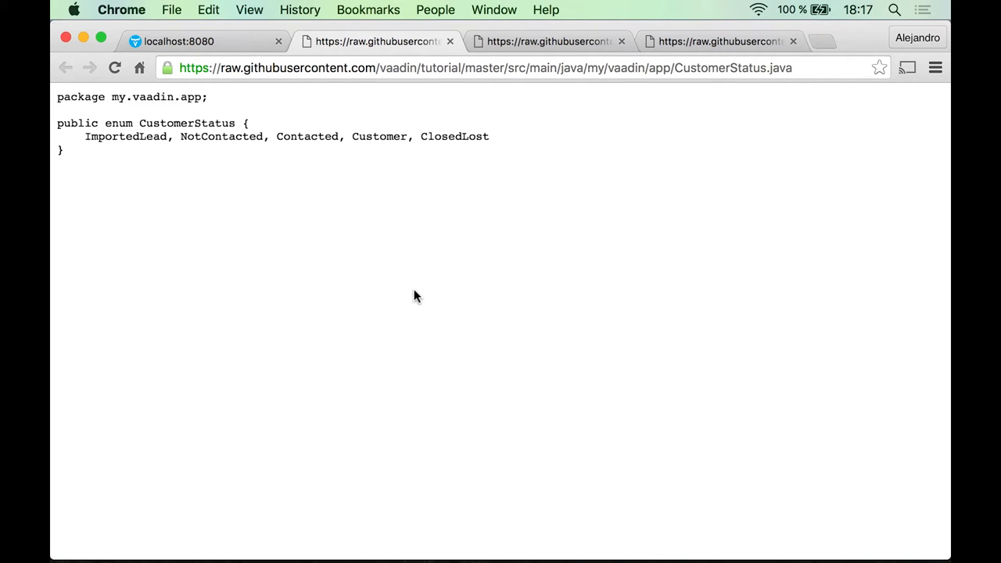
{"action": "mouse_move", "coordinate": [404, 298]}
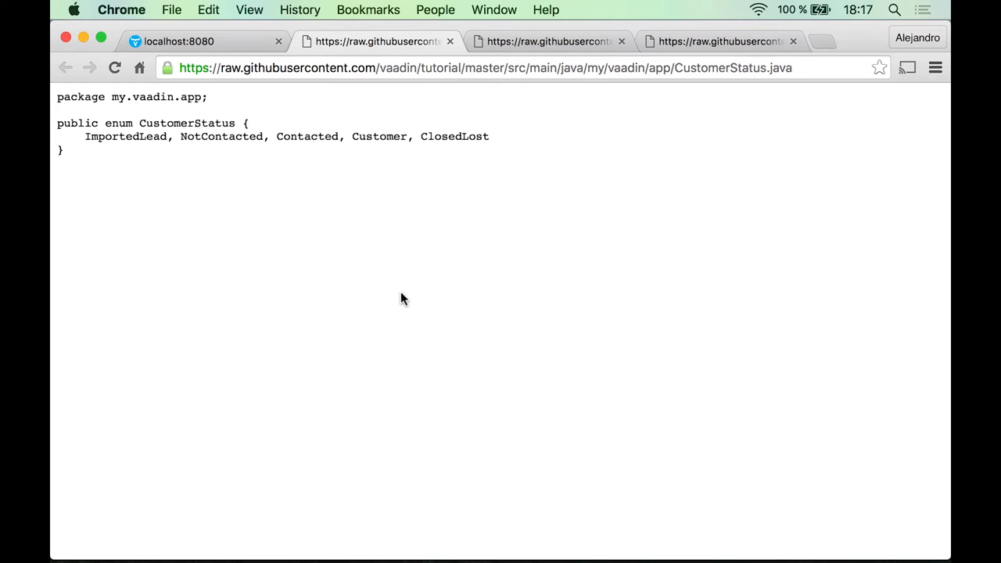
{"action": "mouse_move", "coordinate": [311, 313]}
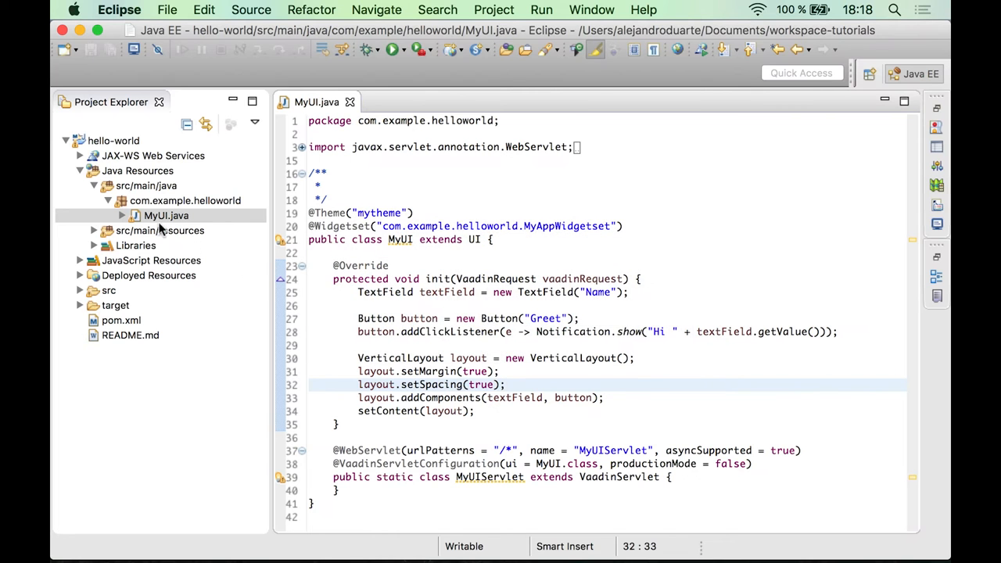
Paste CustomerStatus, Customer and CustomerService into com.example.helloworld and view CustomerStatus.java
{"action": "left_click", "coordinate": [184, 200]}
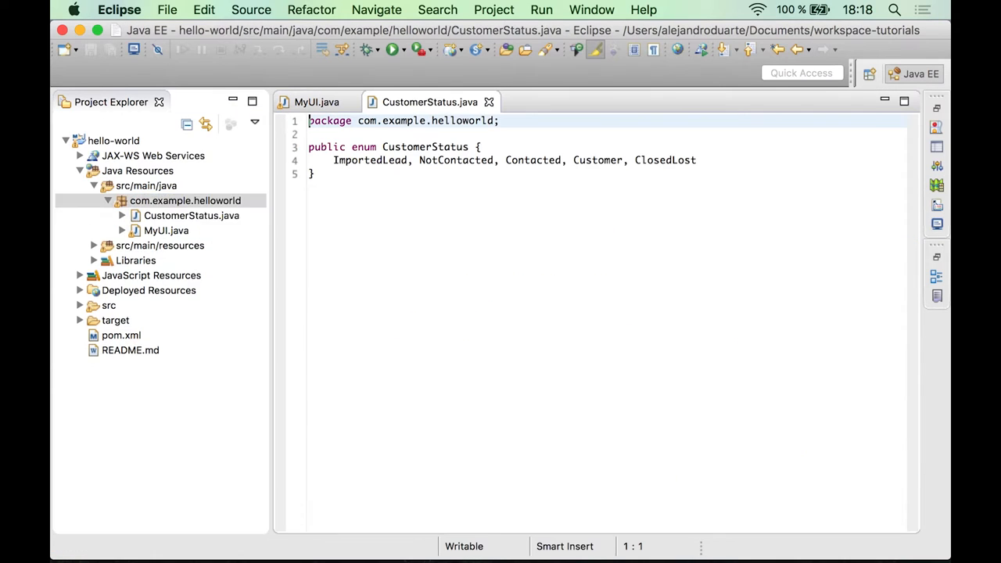
{"action": "left_click", "coordinate": [191, 215]}
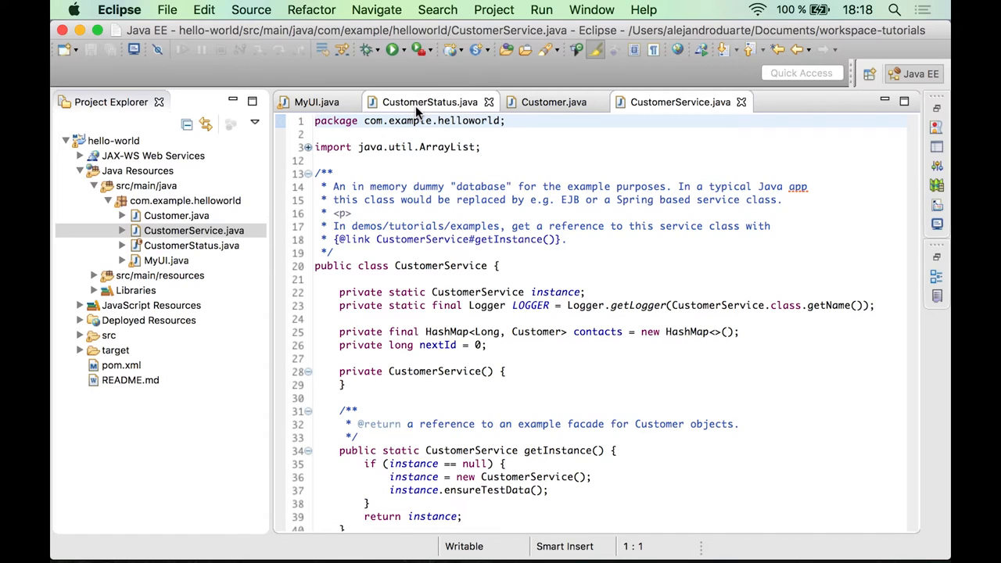
{"action": "left_click", "coordinate": [430, 102]}
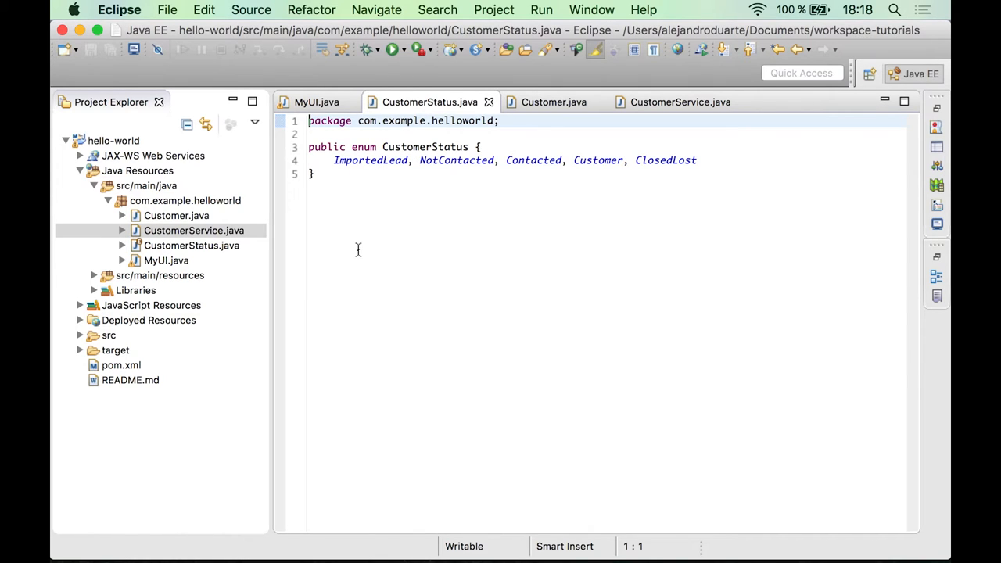
{"action": "mouse_move", "coordinate": [381, 212]}
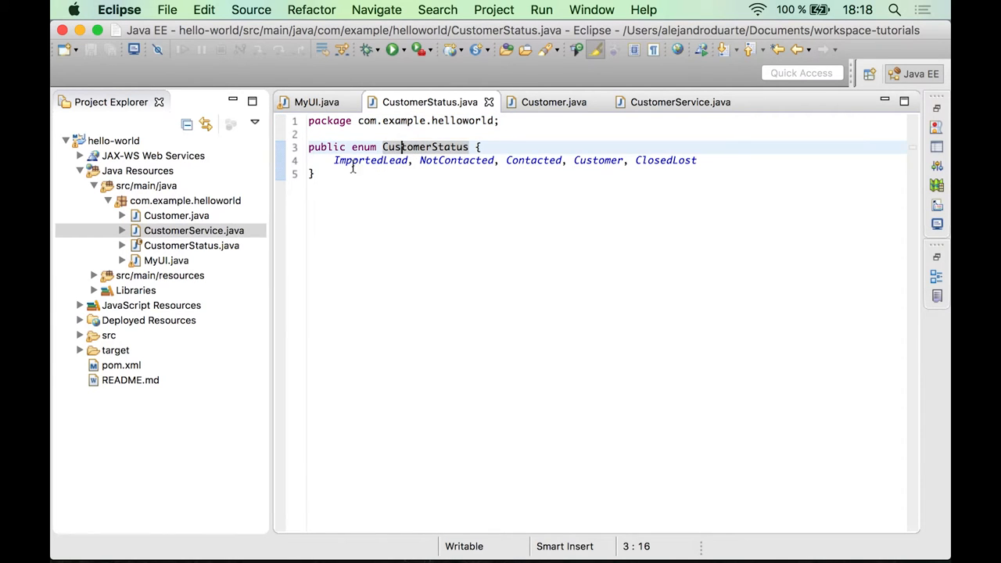
{"action": "mouse_move", "coordinate": [554, 102]}
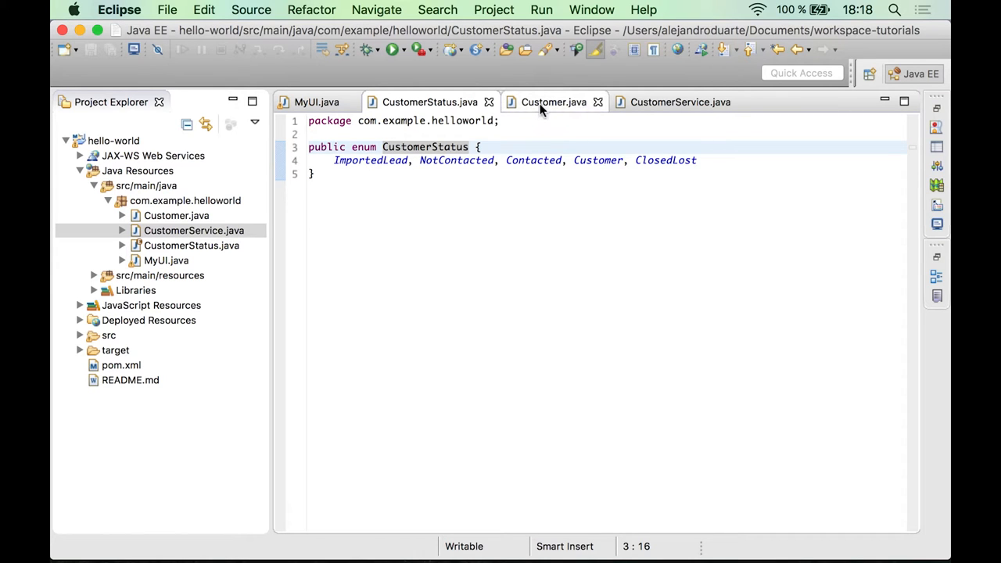
Read through the Customer entity class in Customer.java
{"action": "left_click", "coordinate": [553, 101]}
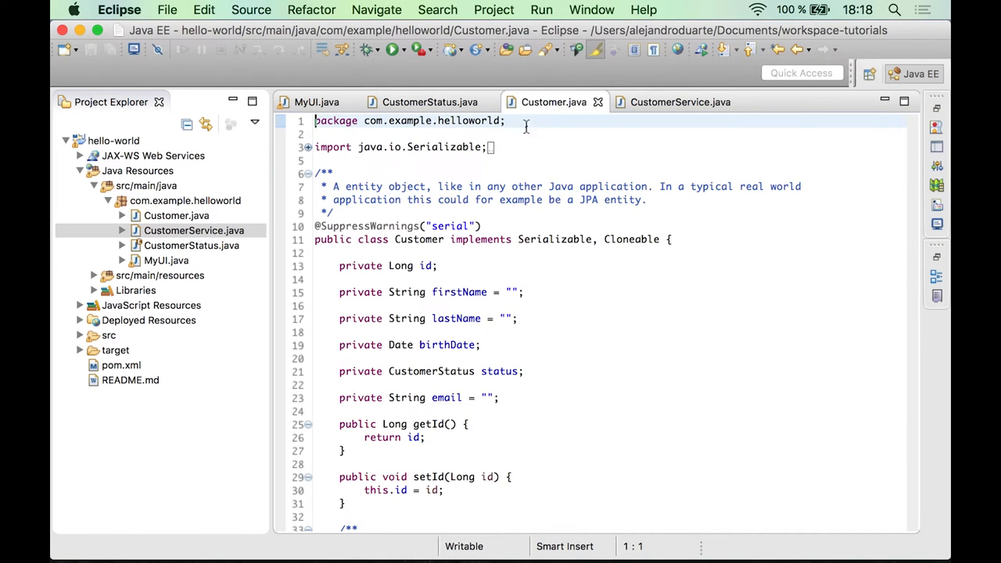
{"action": "mouse_move", "coordinate": [507, 260]}
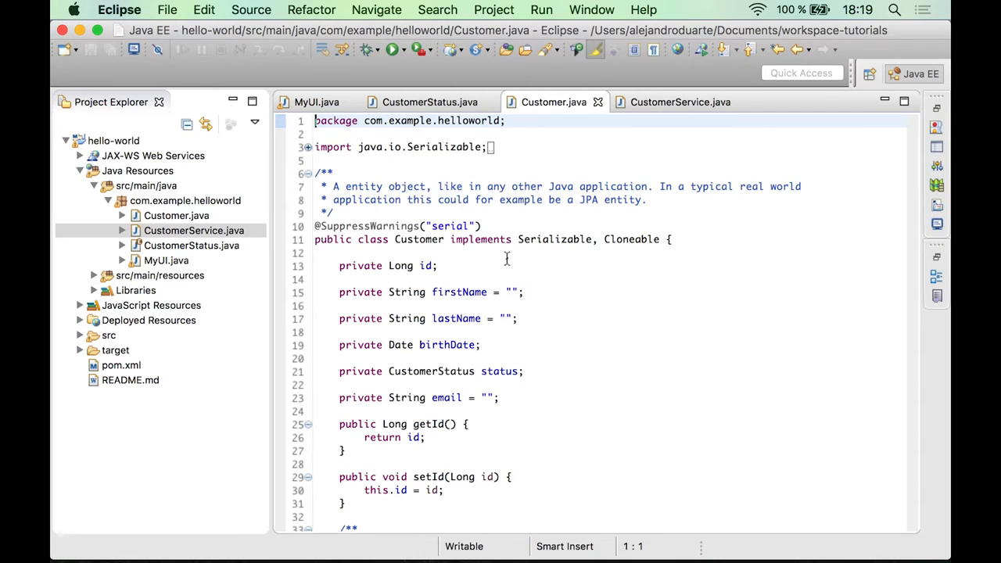
{"action": "scroll", "scroll_direction": "down", "scroll_amount": 3}
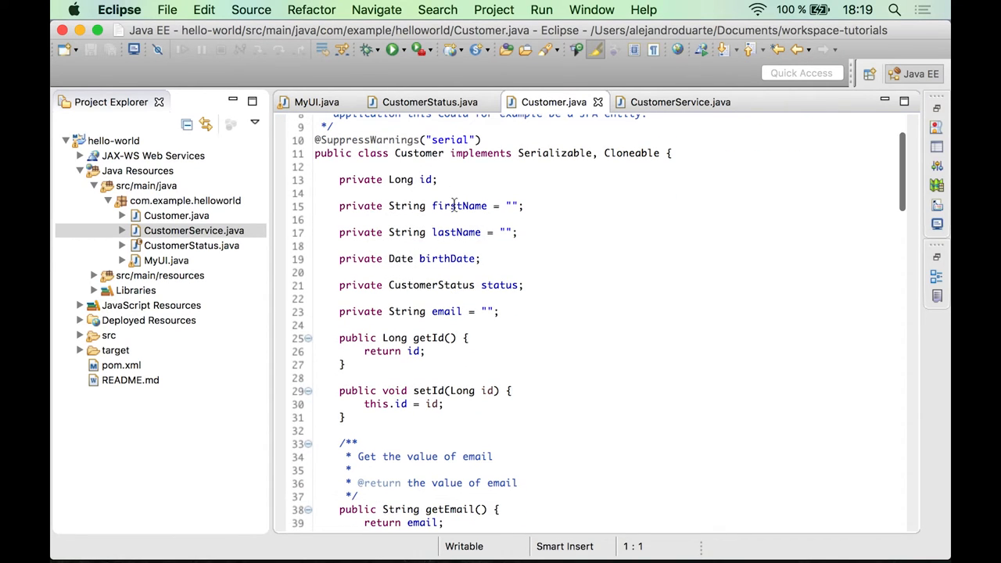
{"action": "mouse_move", "coordinate": [459, 205]}
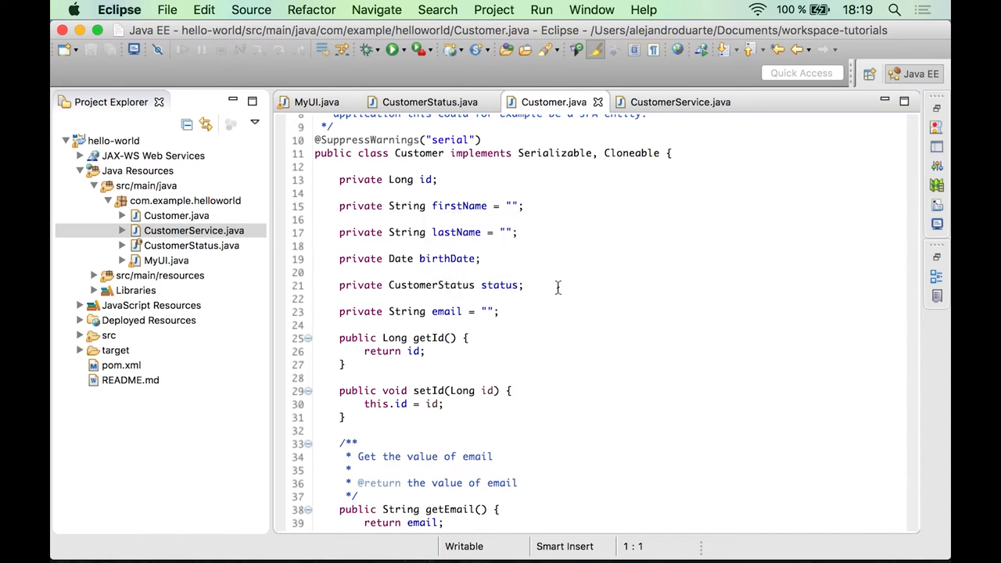
{"action": "scroll", "scroll_direction": "down", "scroll_amount": 3}
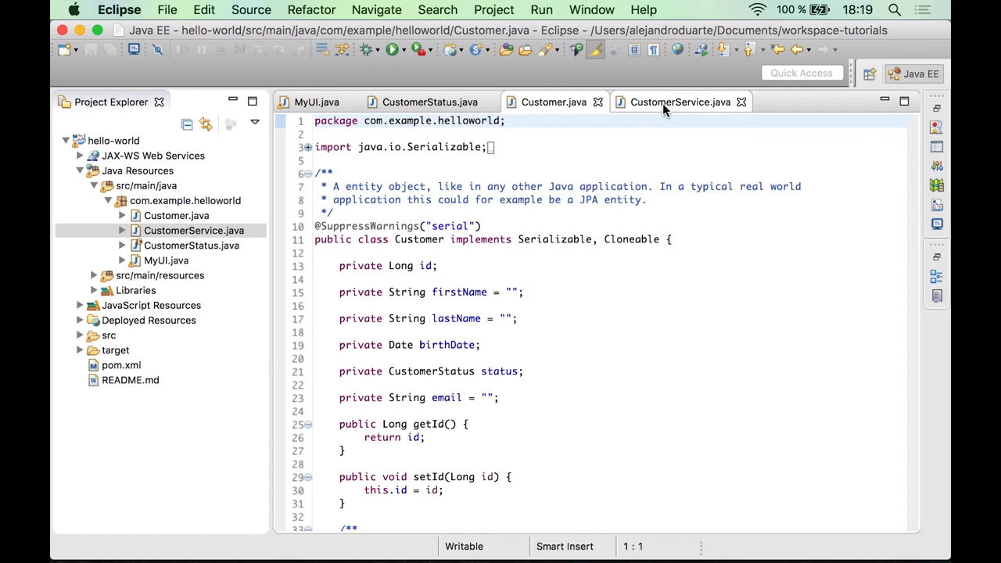
Read through CustomerService's methods, ending on the save method
{"action": "left_click", "coordinate": [680, 102]}
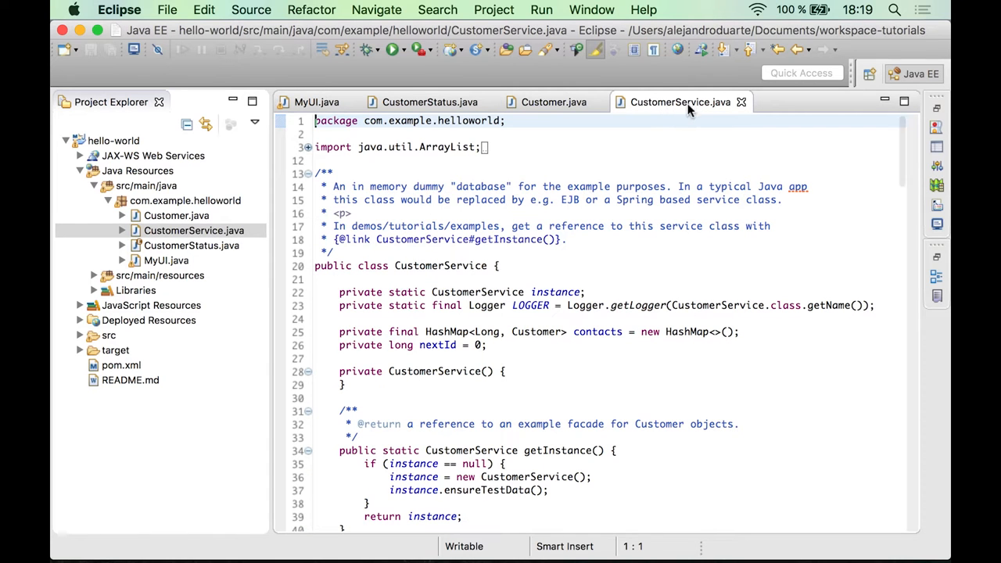
{"action": "mouse_move", "coordinate": [565, 206]}
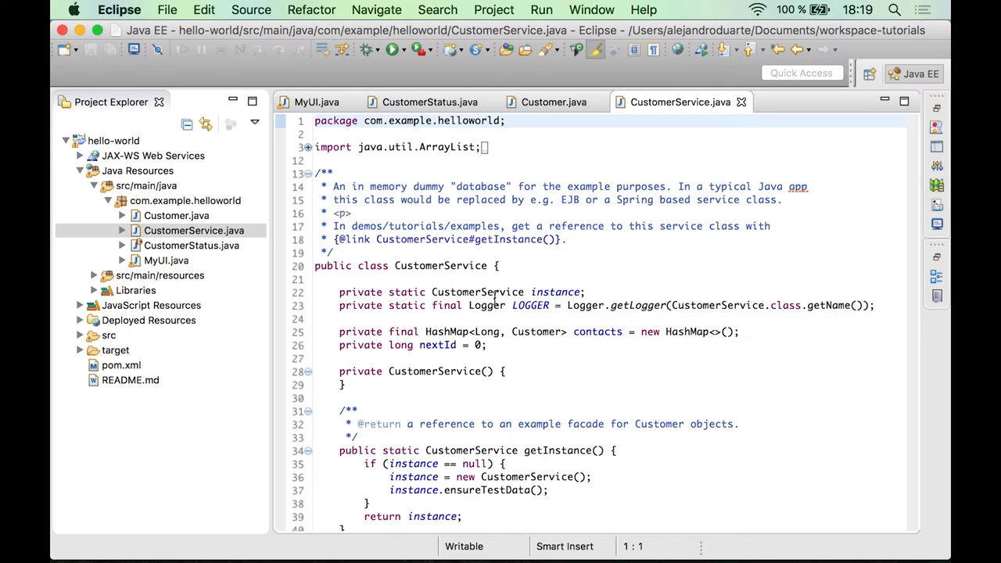
{"action": "scroll", "scroll_direction": "down", "scroll_amount": 3}
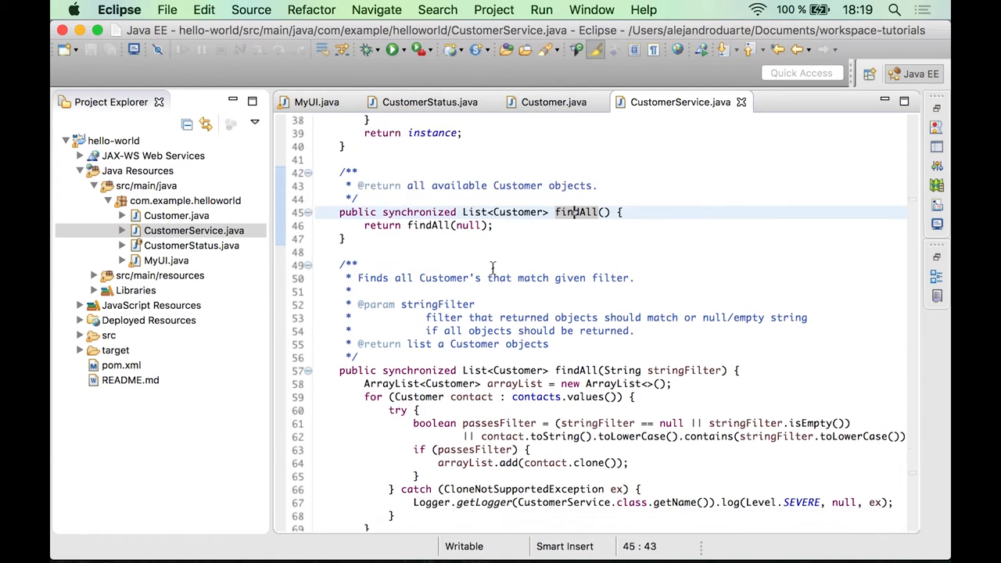
{"action": "scroll", "scroll_direction": "down", "scroll_amount": 3}
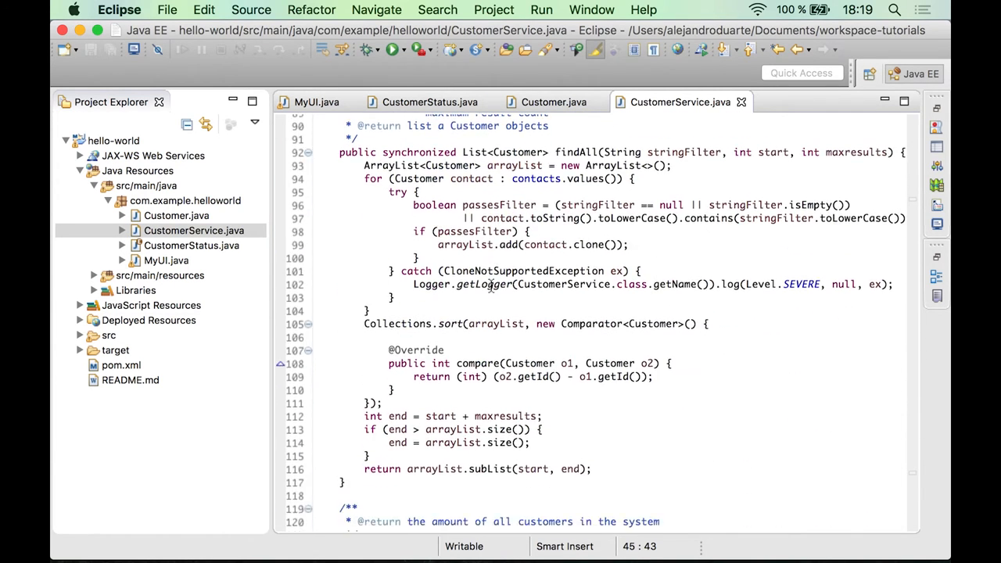
{"action": "scroll", "scroll_direction": "down", "scroll_amount": 3}
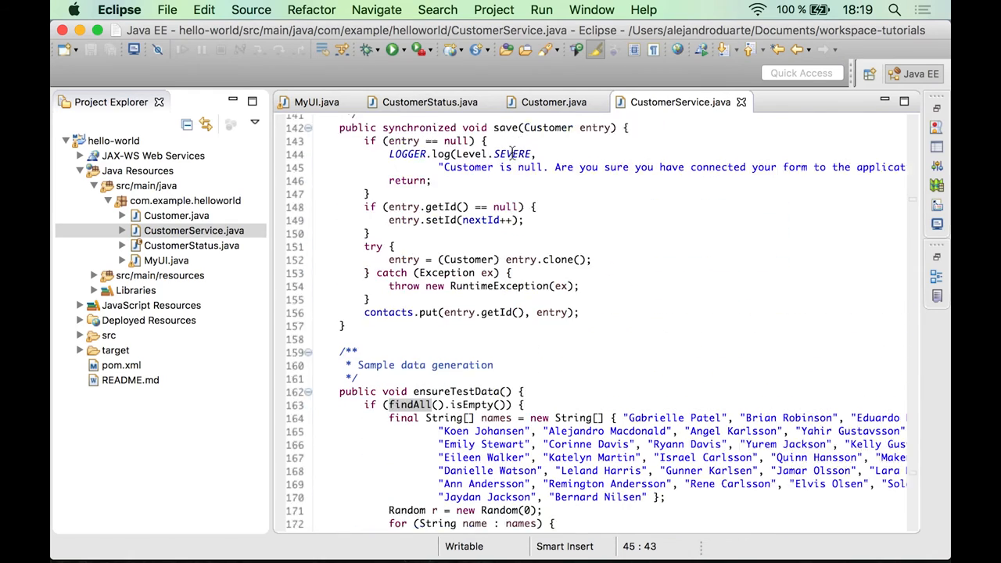
{"action": "scroll", "scroll_direction": "up", "scroll_amount": 3}
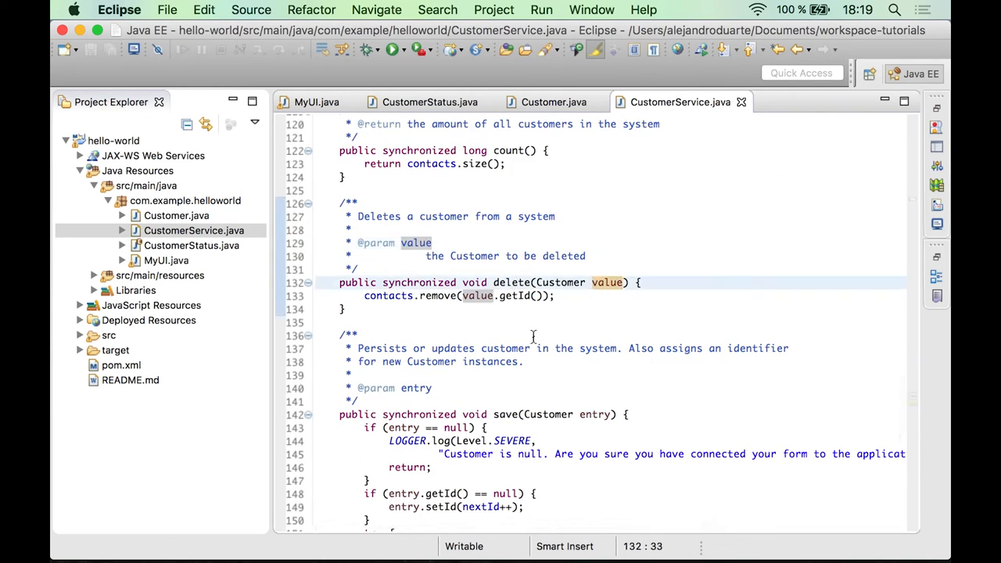
{"action": "left_click", "coordinate": [507, 415]}
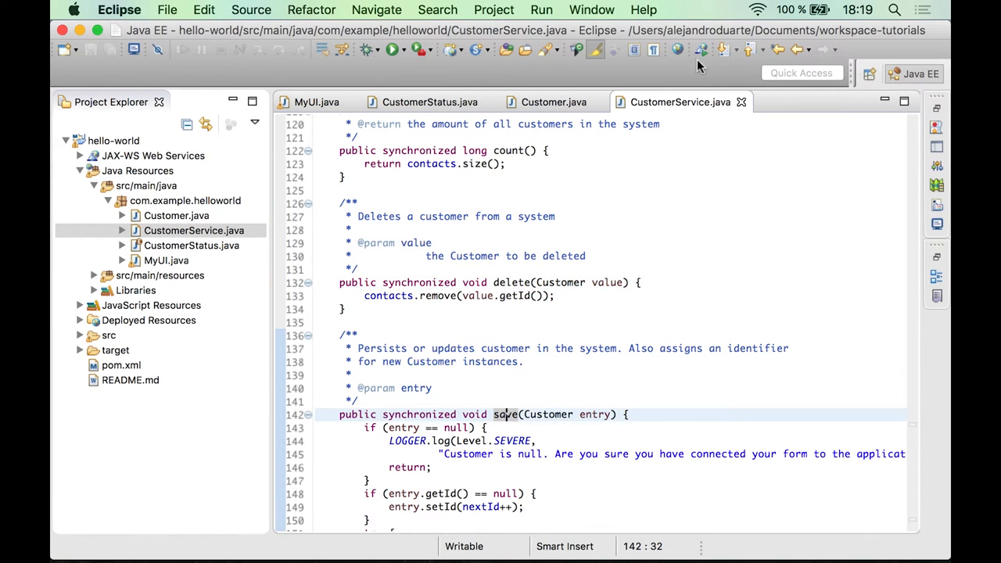
{"action": "mouse_move", "coordinate": [321, 116]}
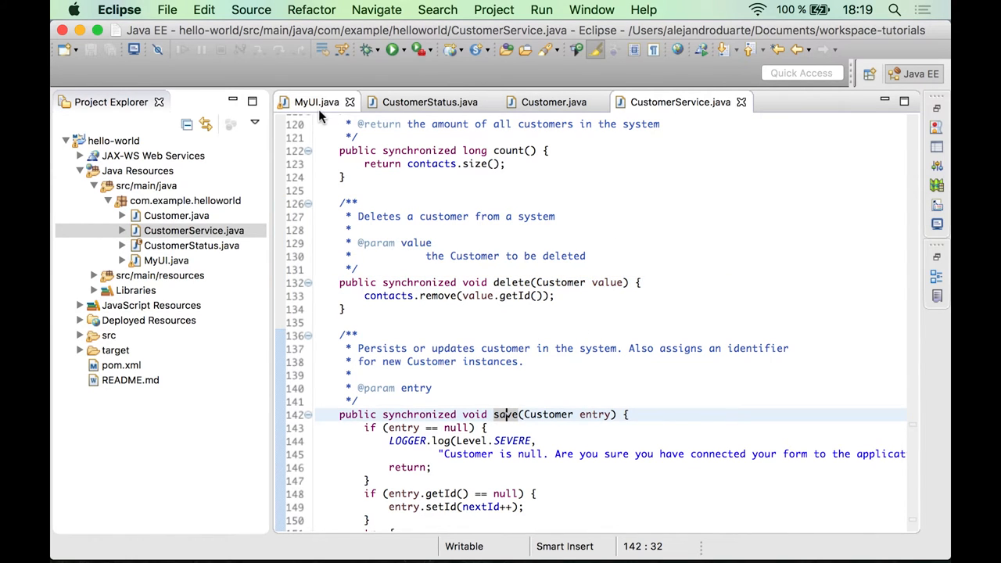
Delete the TextField, Greet button, listener and addComponents lines from MyUI's init()
{"action": "left_click", "coordinate": [317, 102]}
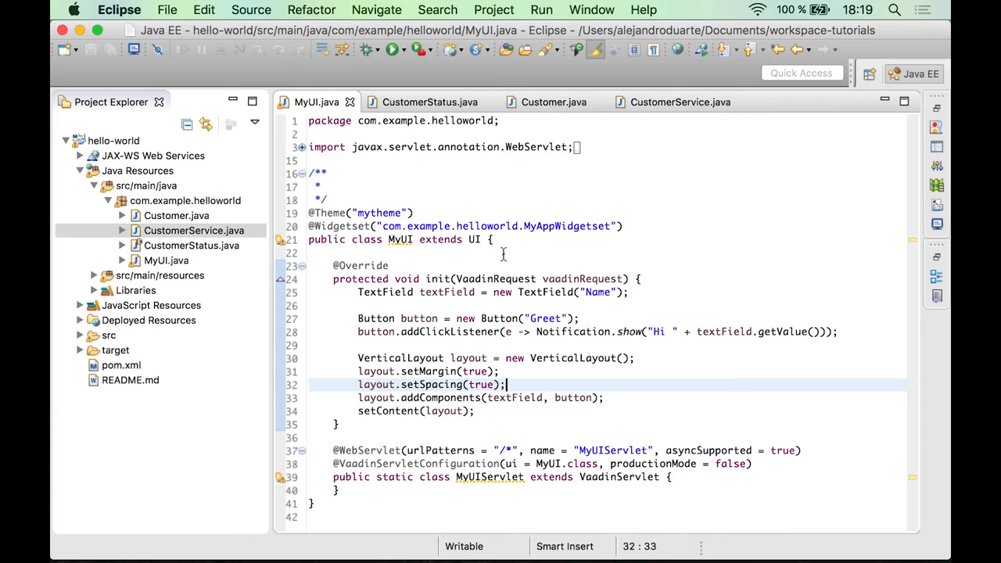
{"action": "left_click", "coordinate": [628, 292]}
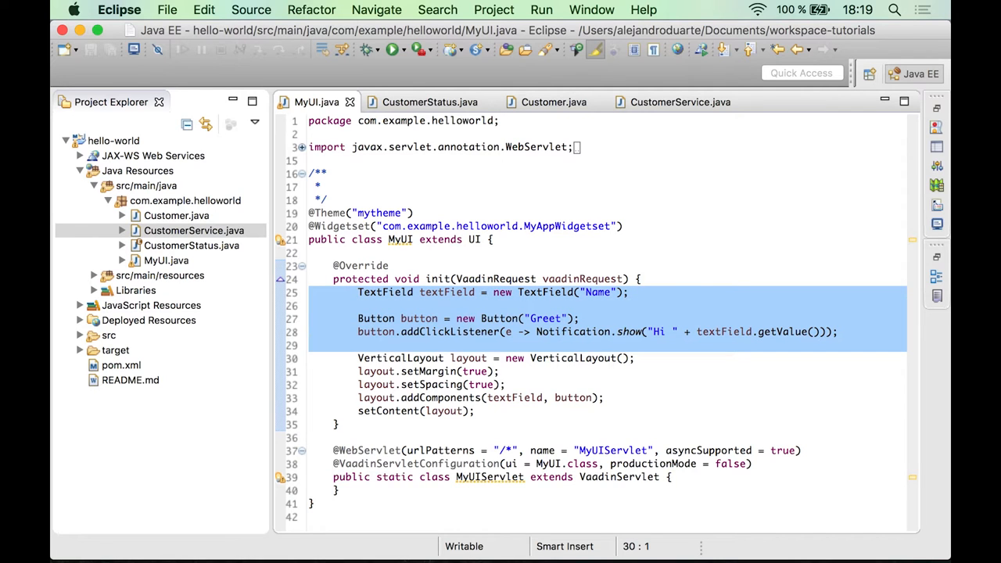
{"action": "key", "text": "Delete"}
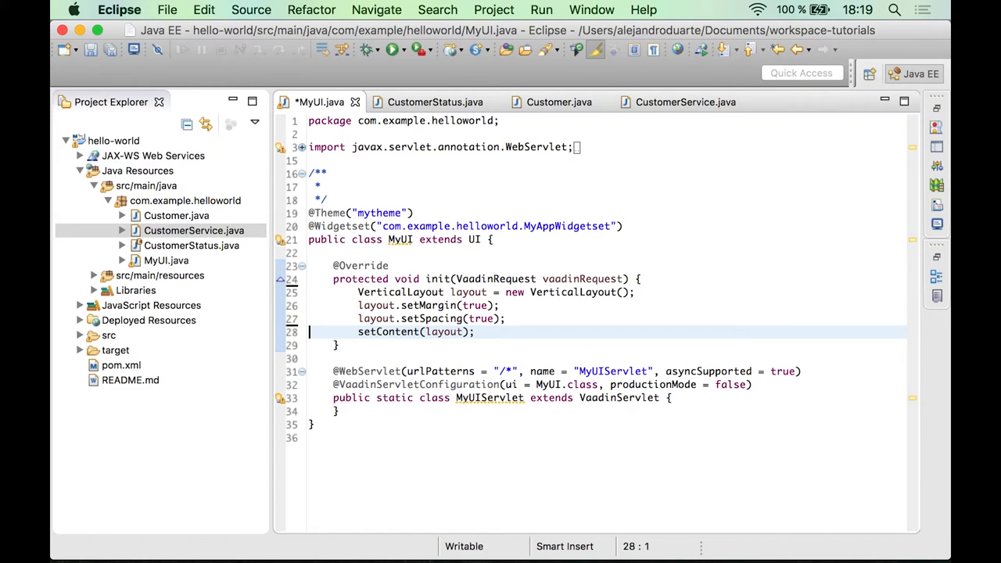
{"action": "mouse_move", "coordinate": [710, 262]}
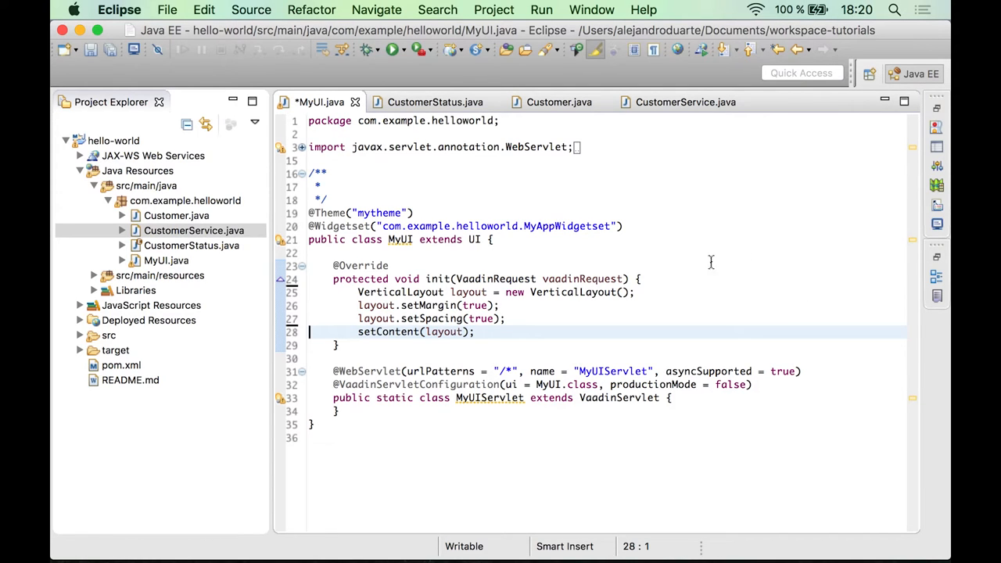
Declare 'private CustomerService service = CustomerService.getInstance();' above init in MyUI
{"action": "key", "text": "Return"}
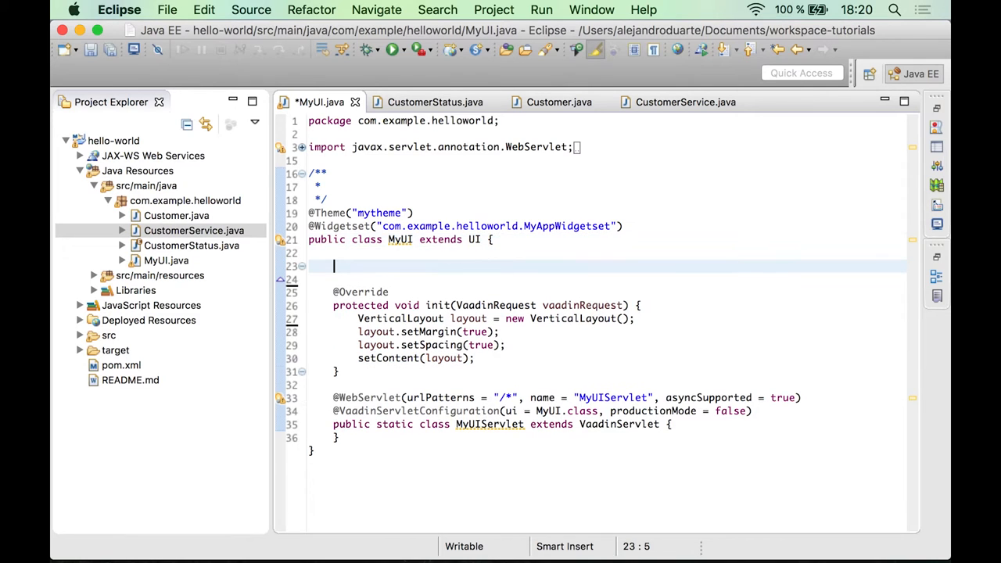
{"action": "type", "text": "private"}
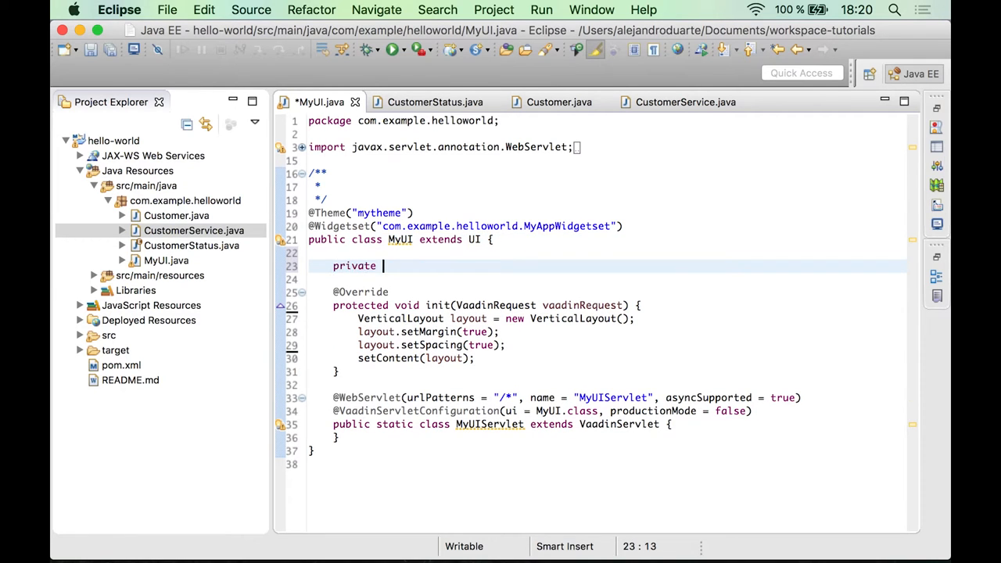
{"action": "type", "text": "CustomerSer"}
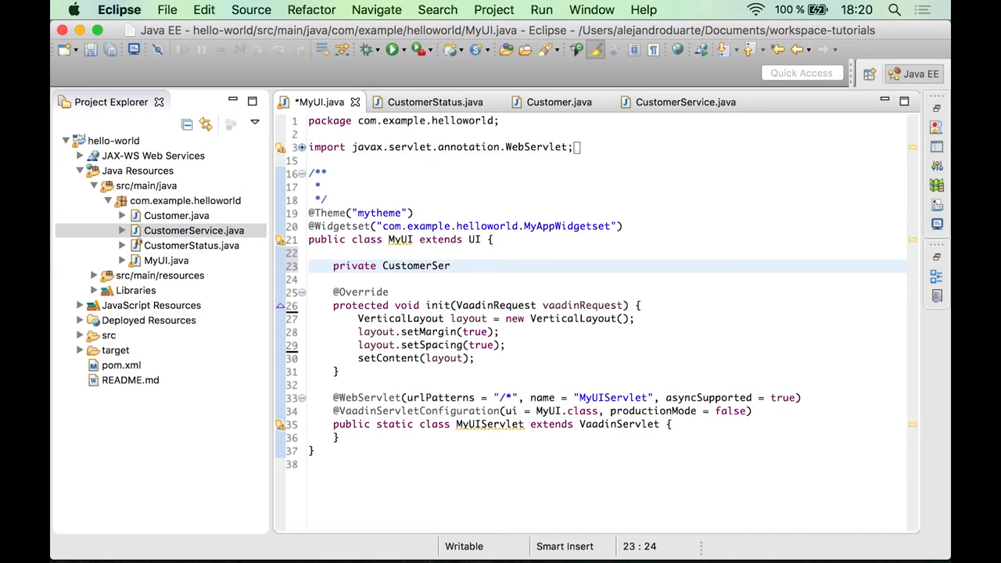
{"action": "type", "text": "vice"}
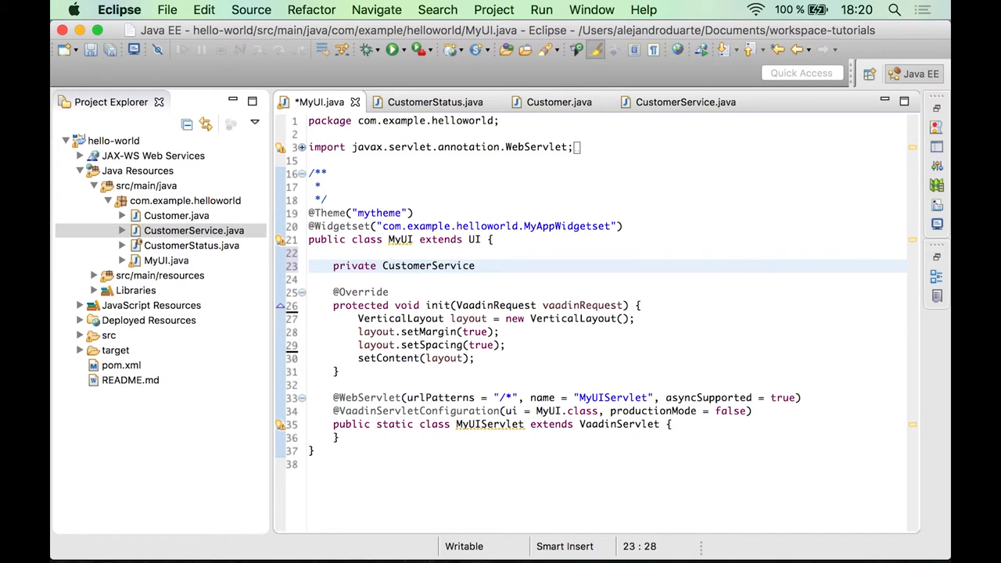
{"action": "type", "text": "se"}
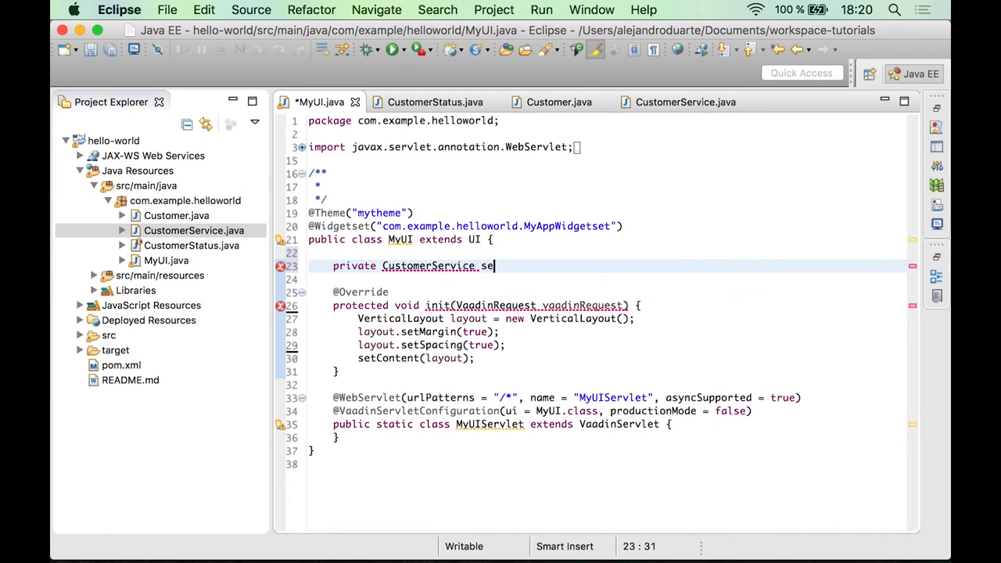
{"action": "type", "text": "rvice = CustomerService.getInstance();"}
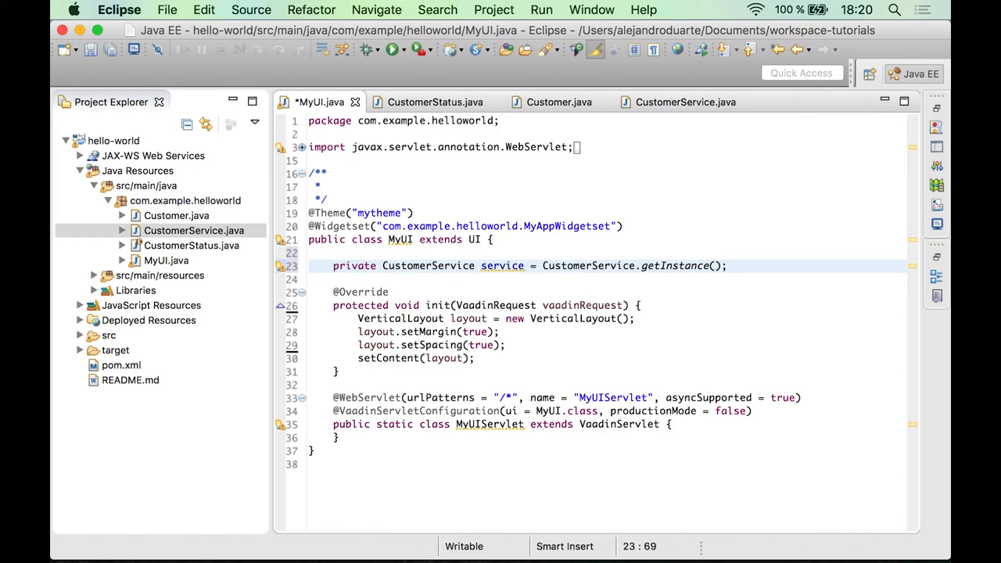
{"action": "mouse_move", "coordinate": [652, 260]}
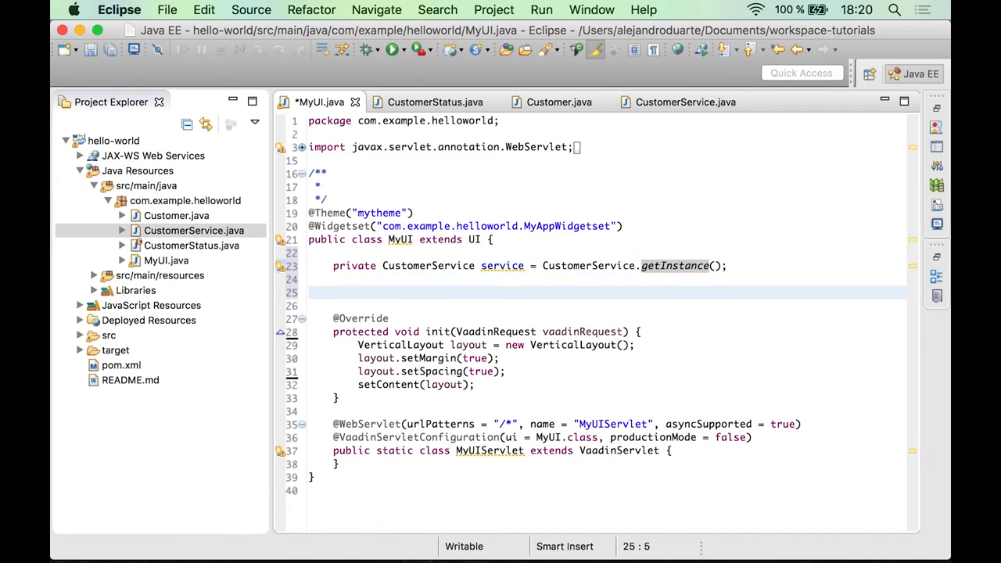
Declare 'private Grid grid = new Grid();' using com.vaadin.ui.Grid in MyUI
{"action": "type", "text": "private"}
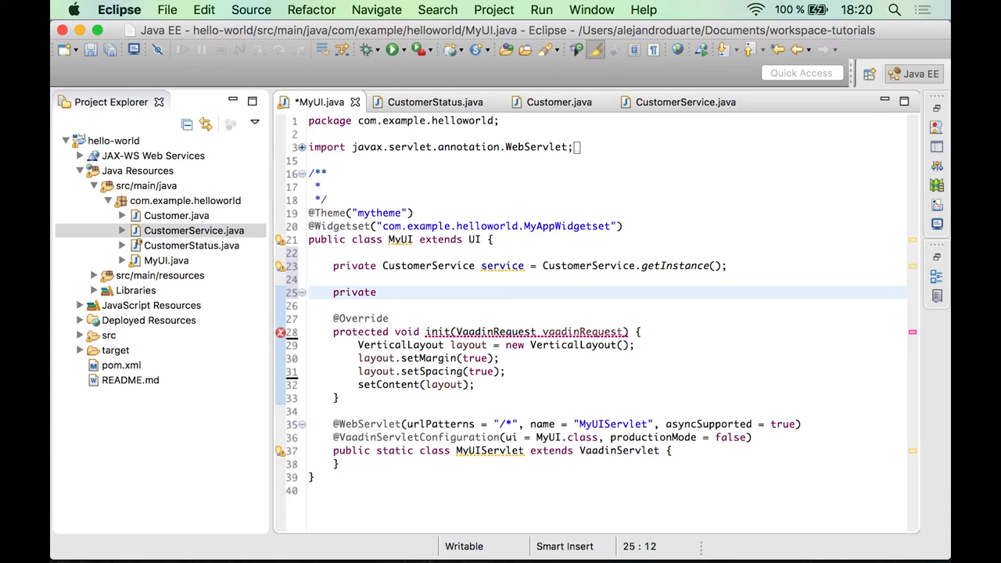
{"action": "left_click", "coordinate": [378, 292]}
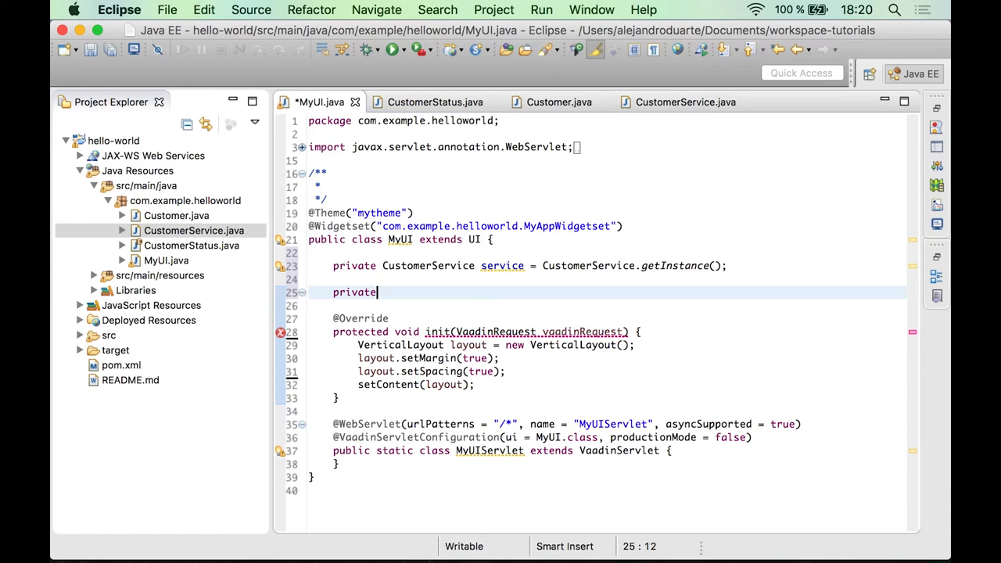
{"action": "type", "text": "G"}
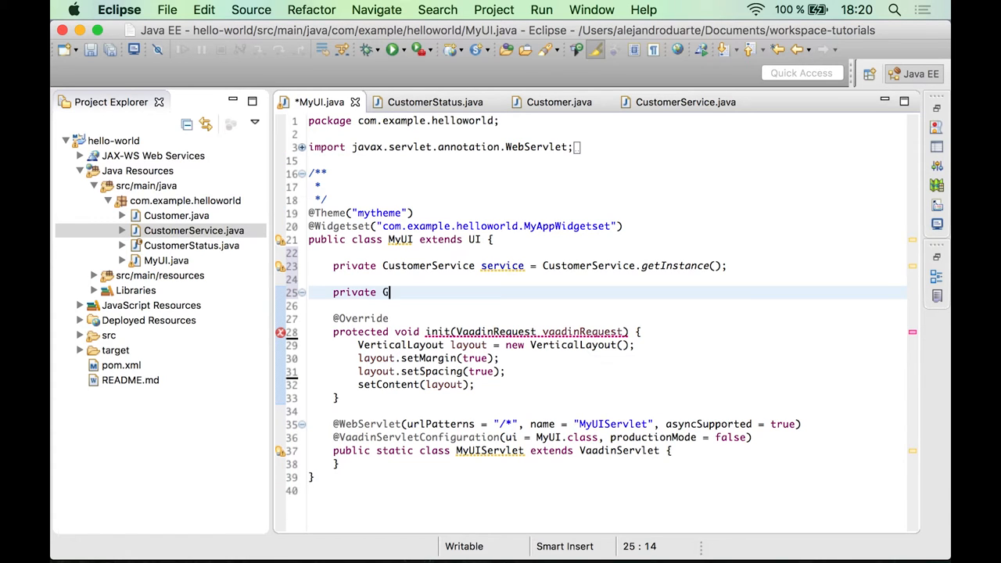
{"action": "type", "text": "rid"}
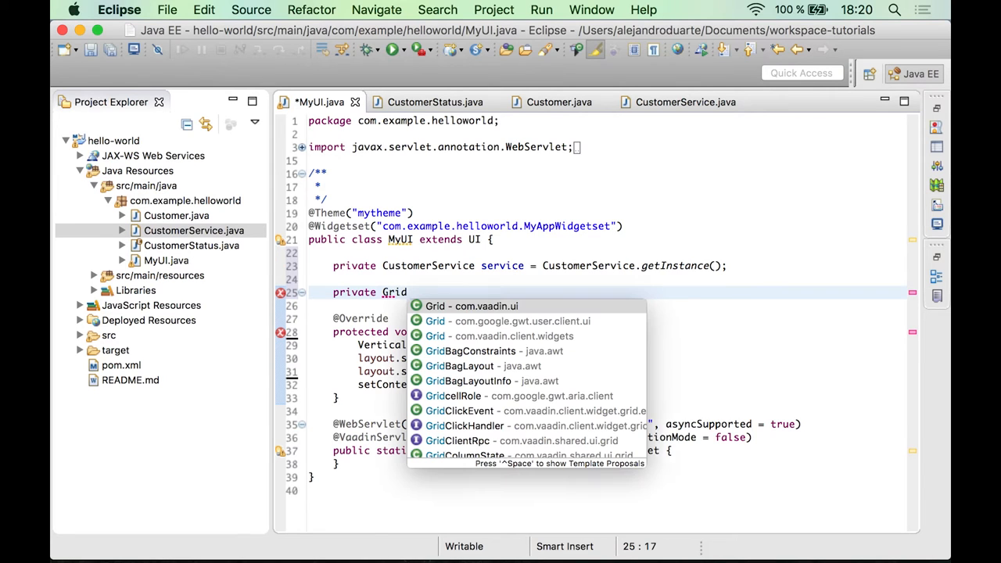
{"action": "left_click", "coordinate": [472, 305]}
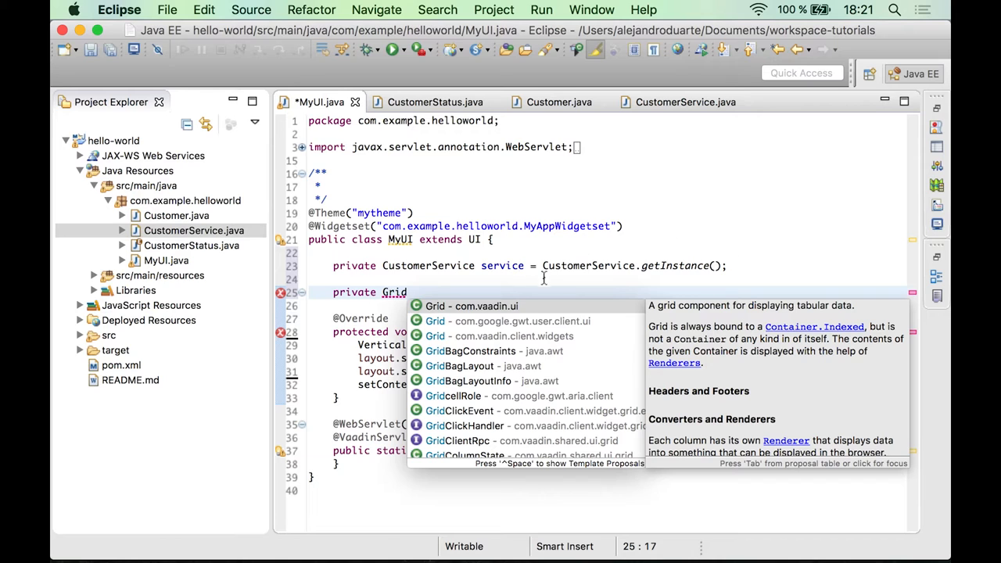
{"action": "mouse_move", "coordinate": [527, 313]}
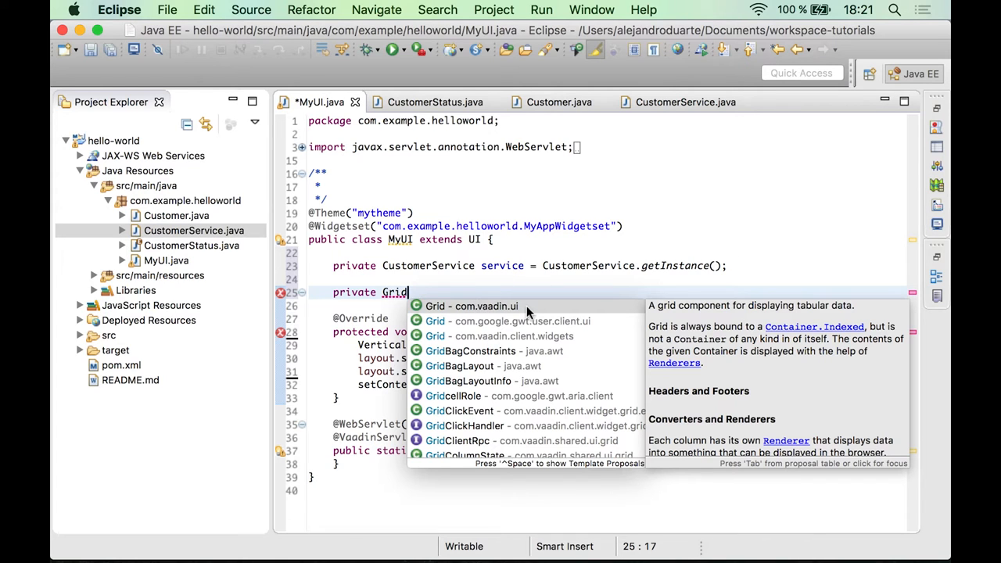
{"action": "type", "text": "grid = ne"}
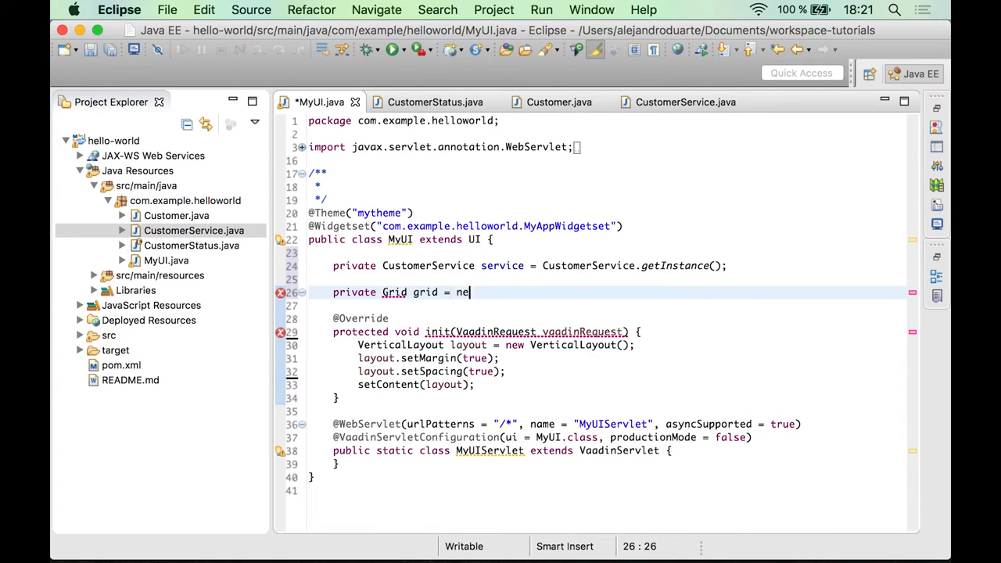
{"action": "type", "text": "w Gride"}
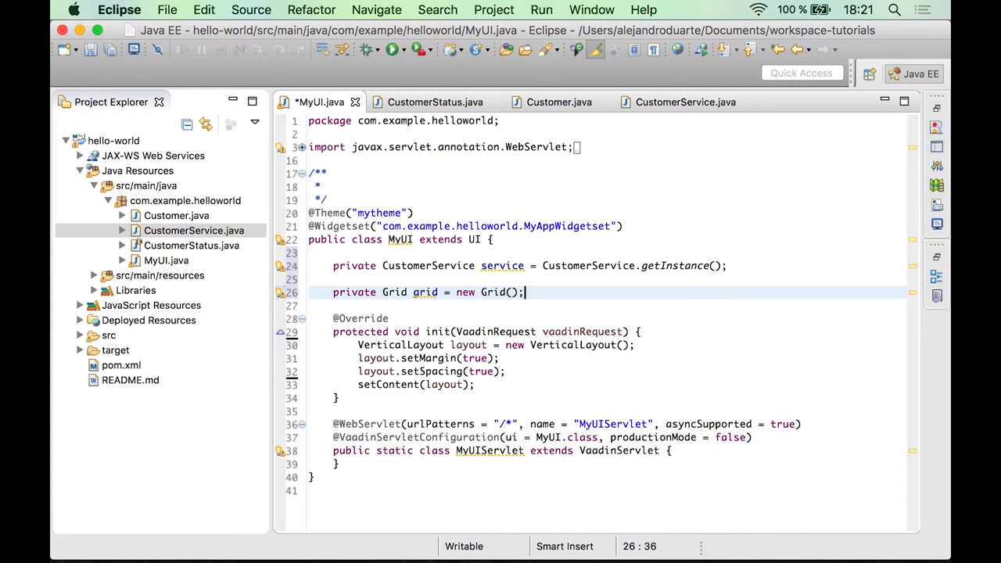
{"action": "mouse_move", "coordinate": [498, 322]}
{"action": "type", "text": "layout.addComponent(grid);"}
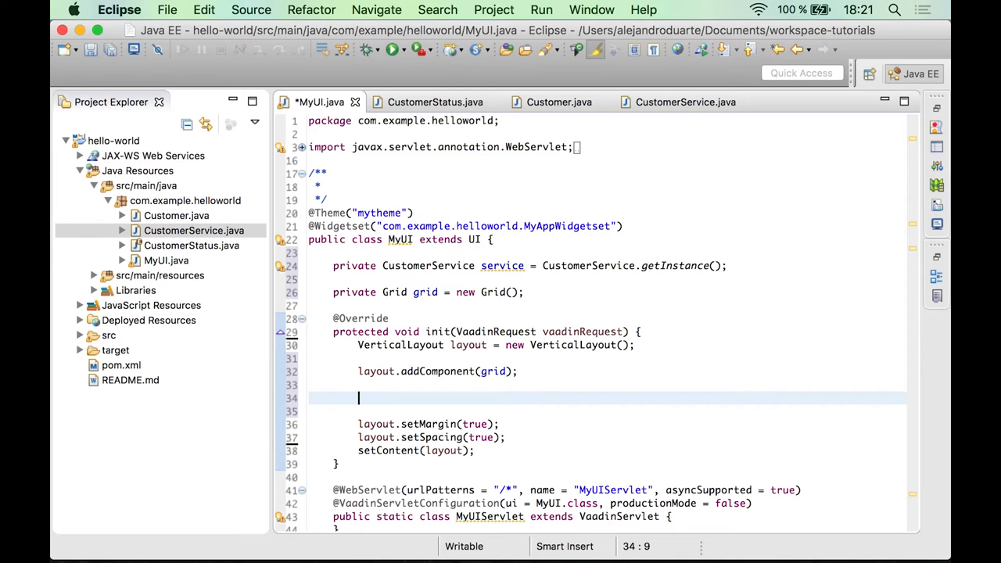
Assign service.findAll() to a new local List<Customer> customers and start a new line
{"action": "type", "text": "service"}
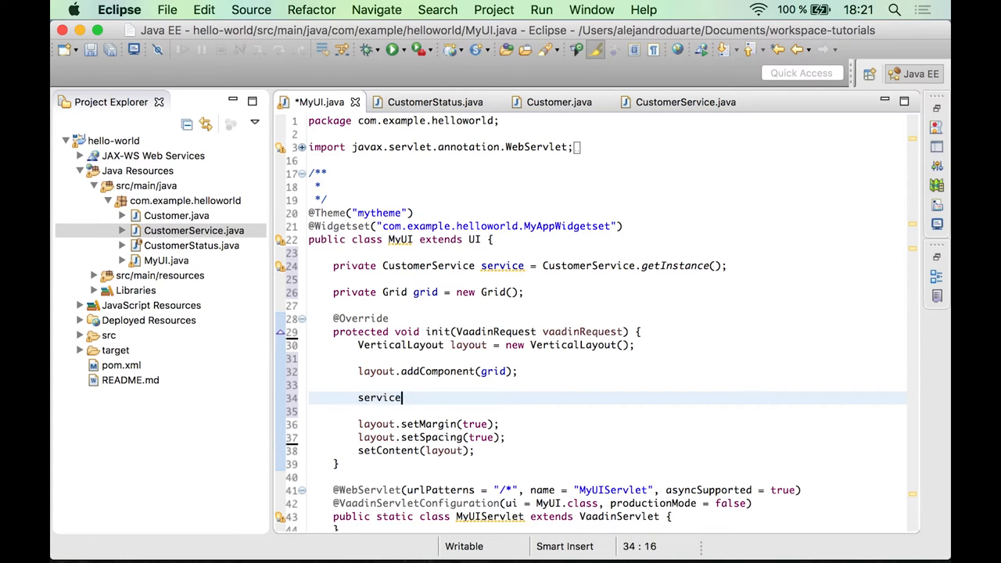
{"action": "type", "text": ".findAll();"}
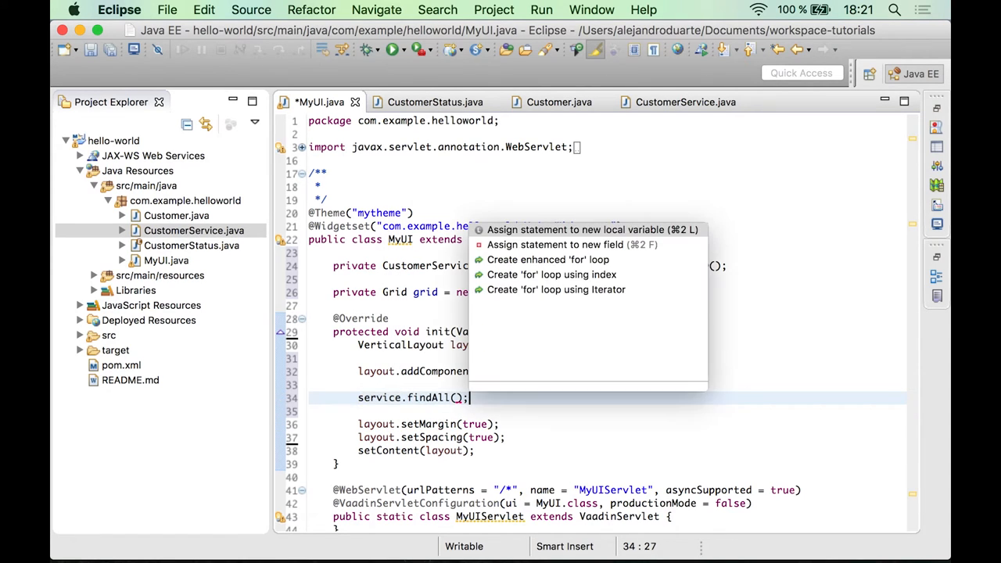
{"action": "left_click", "coordinate": [592, 229]}
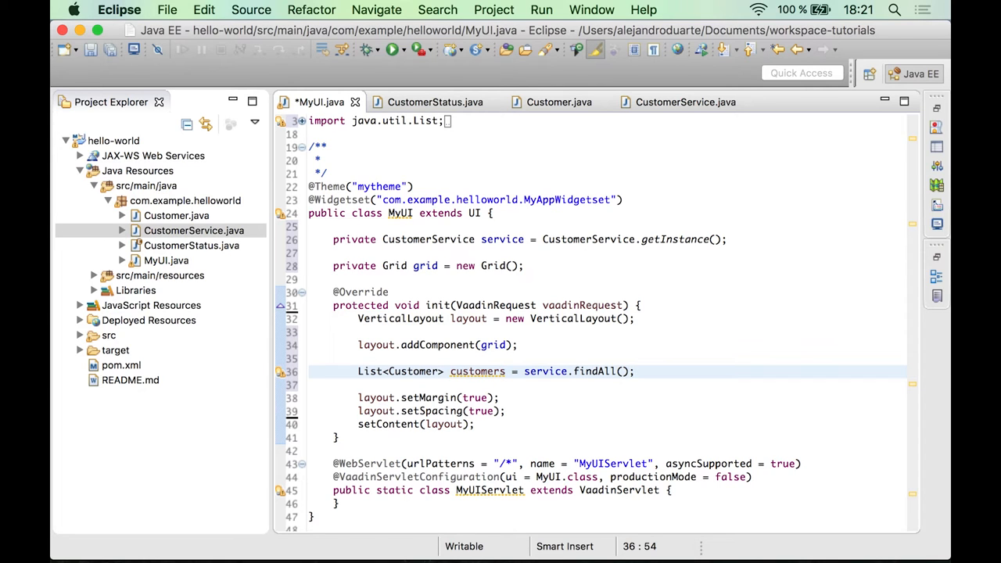
{"action": "left_click", "coordinate": [635, 370]}
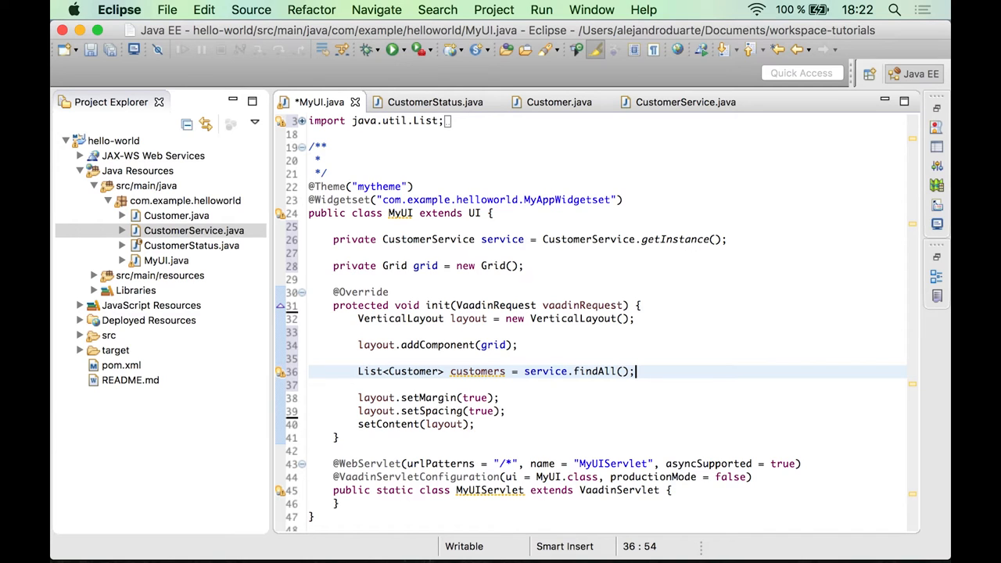
{"action": "key", "text": "Return"}
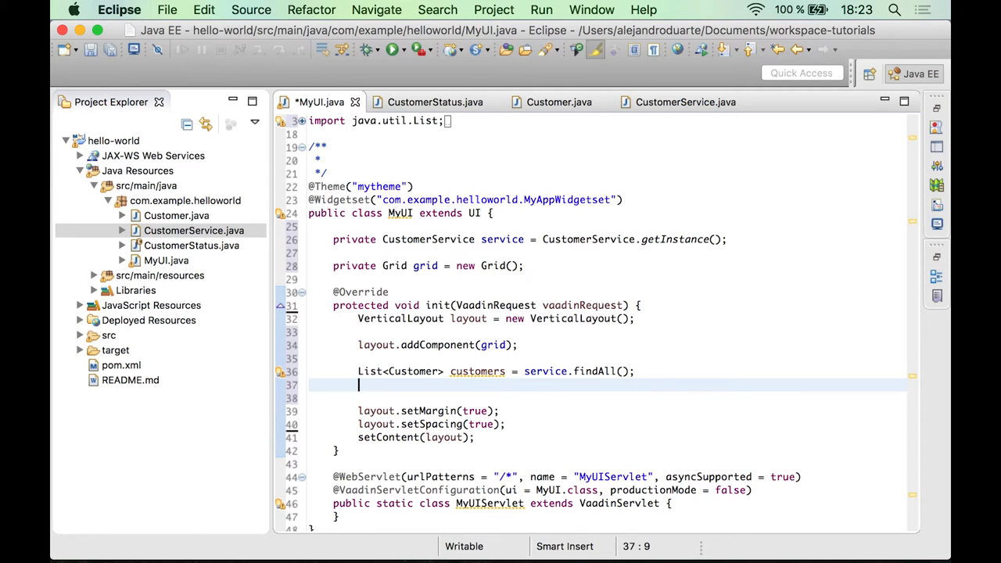
Type 'grid.' and browse the addColumn and addRow suggestions, then erase them
{"action": "type", "text": "grid."}
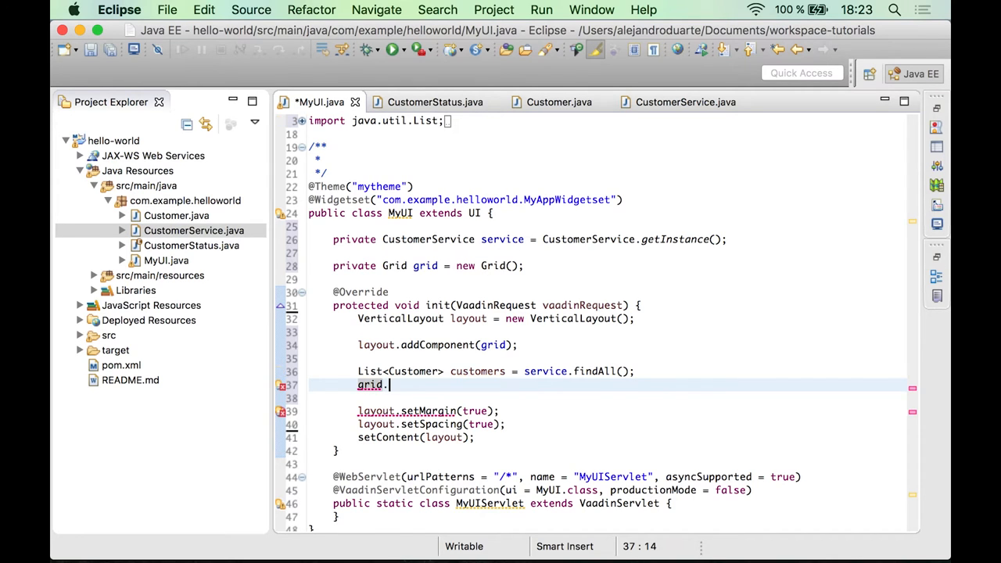
{"action": "type", "text": "ad"}
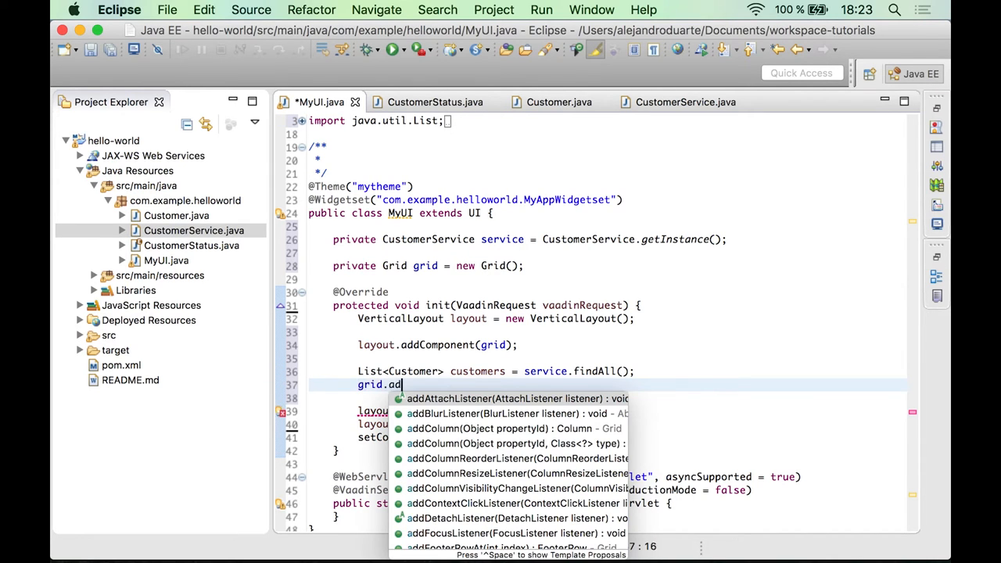
{"action": "type", "text": "col"}
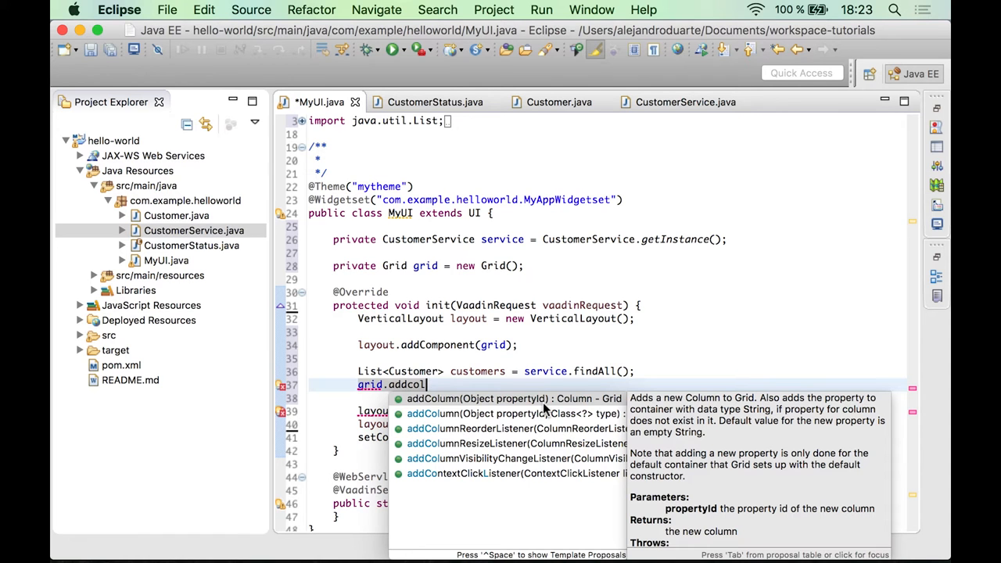
{"action": "key", "text": "backspace"}
{"action": "type", "text": "row"}
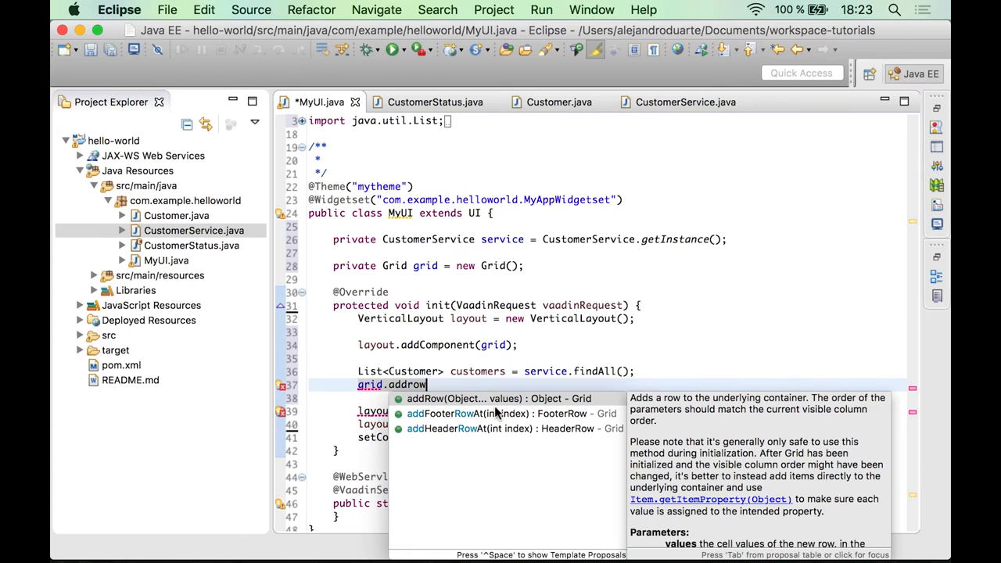
{"action": "mouse_move", "coordinate": [485, 409]}
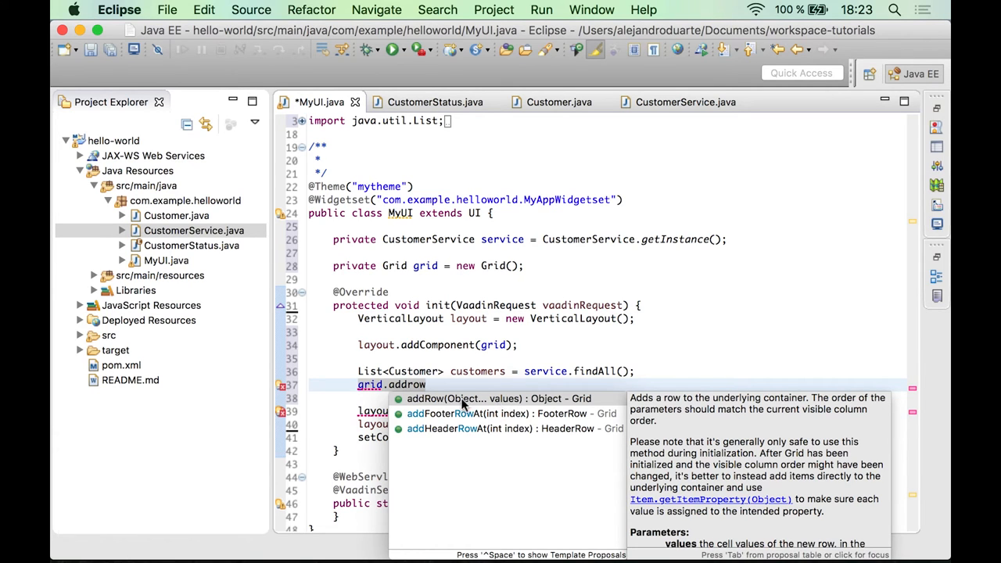
{"action": "mouse_move", "coordinate": [530, 402]}
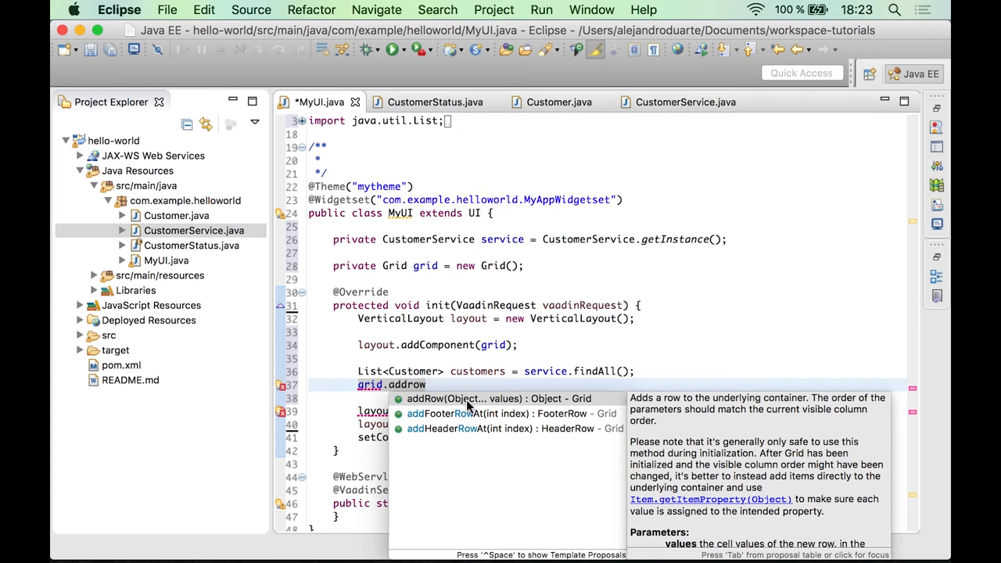
{"action": "key", "text": "Backspace"}
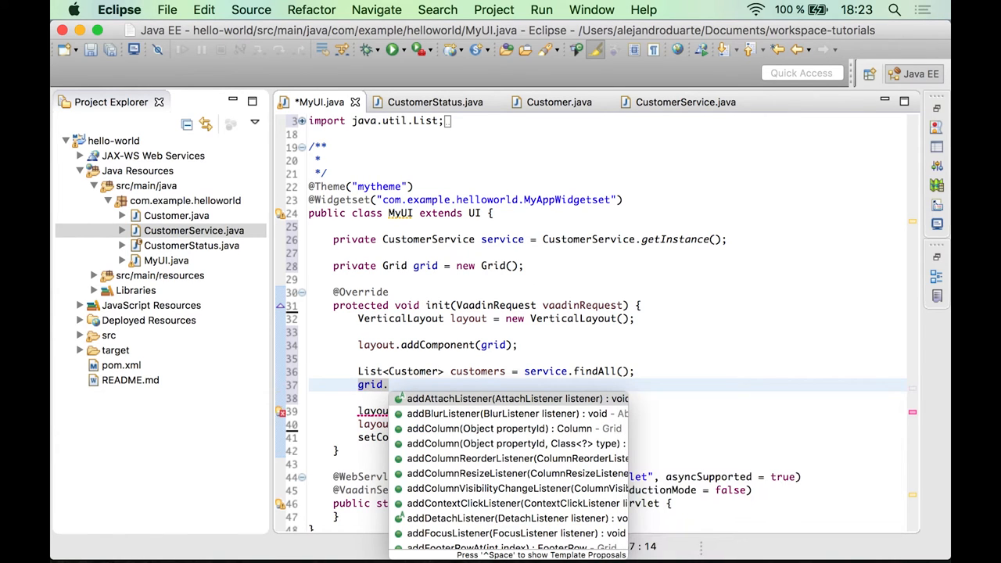
Call grid.setContainerDataSource(new BeanItemContainer<>(Customer.class, customers))
{"action": "type", "text": "set"}
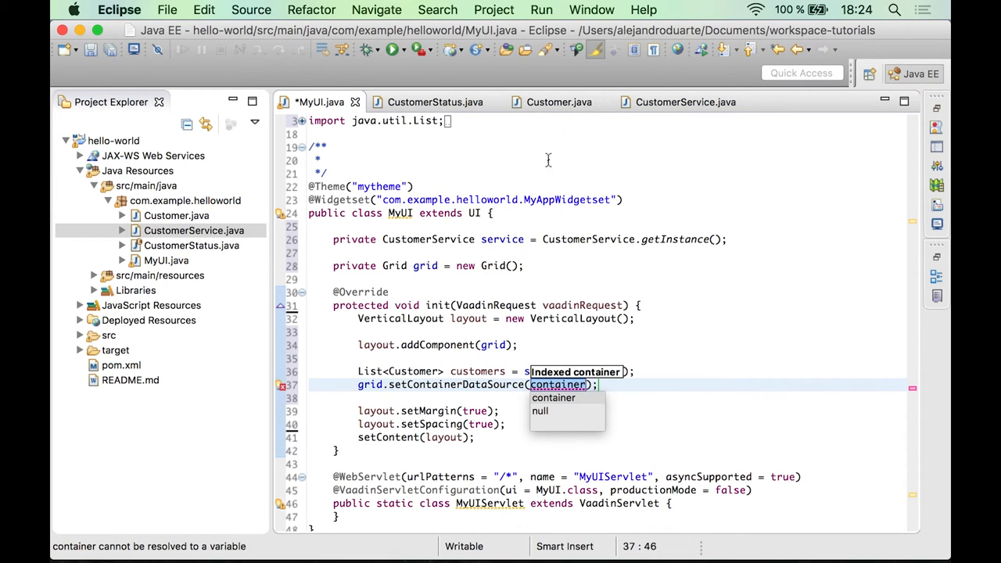
{"action": "mouse_move", "coordinate": [576, 337]}
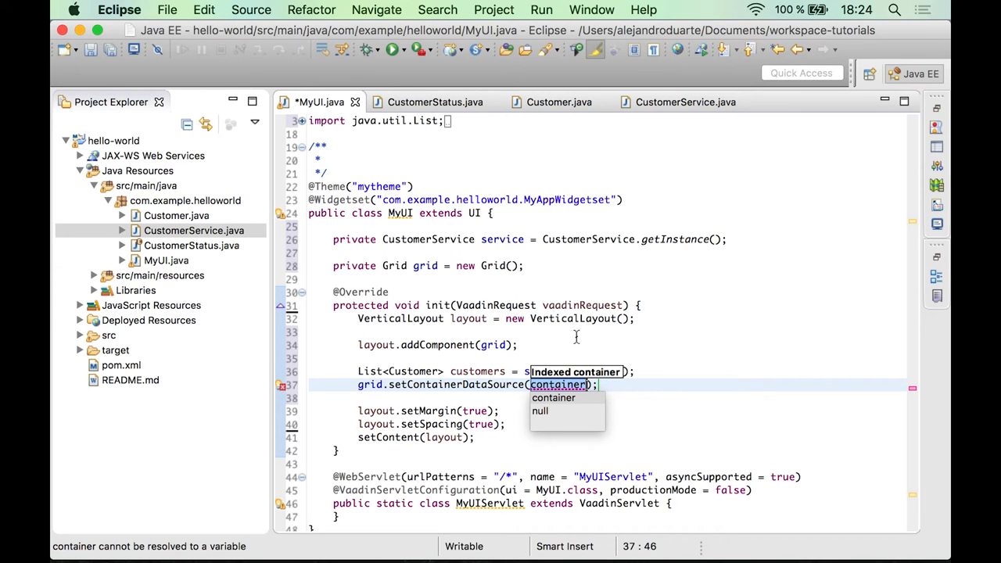
{"action": "type", "text": "new"}
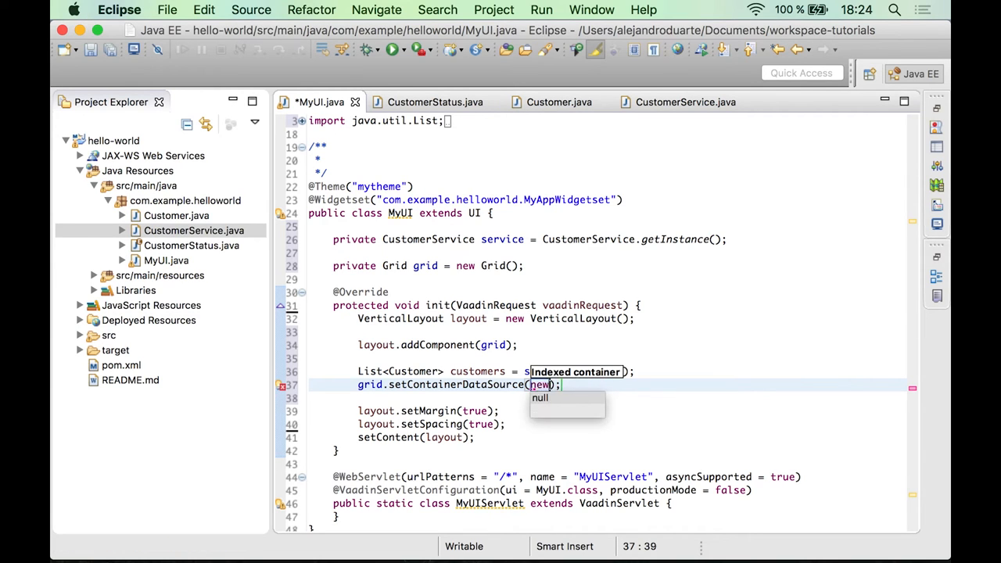
{"action": "type", "text": "BeanItem"}
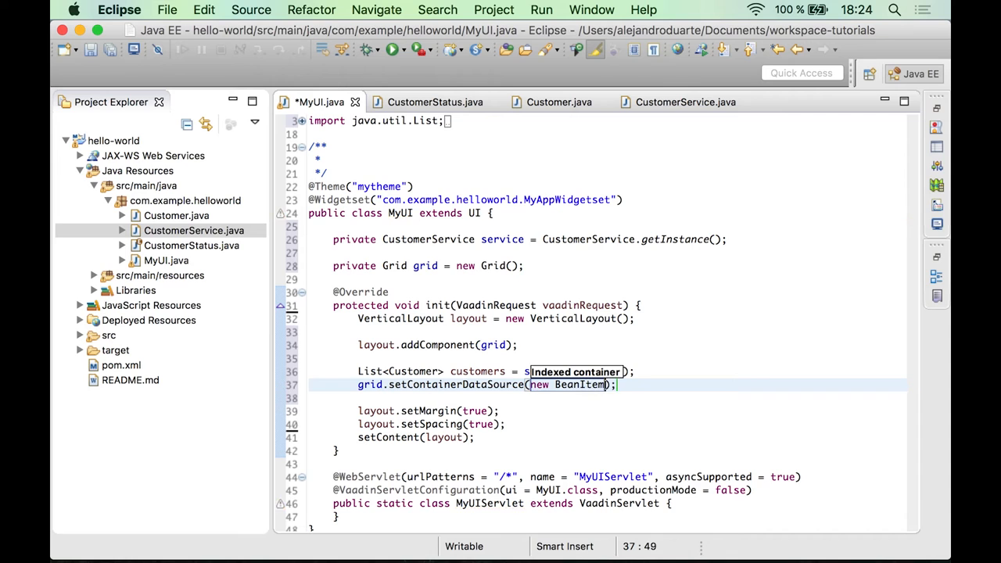
{"action": "type", "text": "Container<>(Customer.class, customers"}
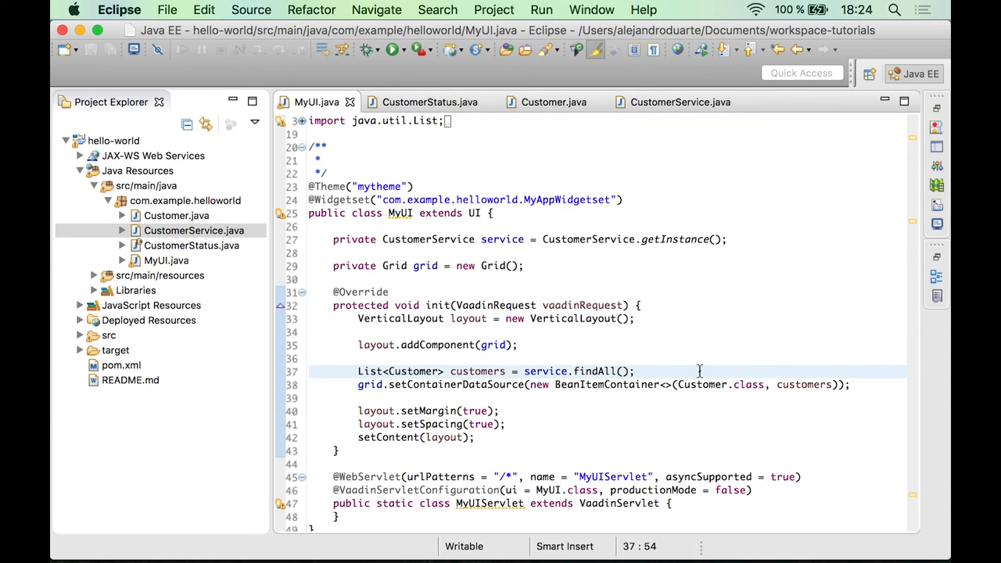
Extract the two customer-loading lines into a public updateList() method and save
{"action": "left_click", "coordinate": [311, 370]}
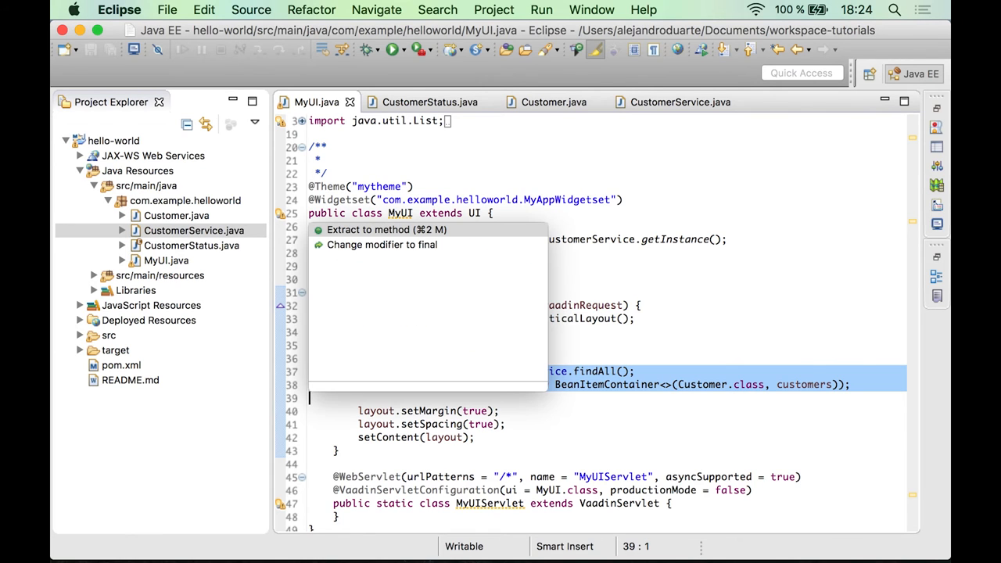
{"action": "left_click", "coordinate": [386, 229]}
{"action": "type", "text": "updateList"}
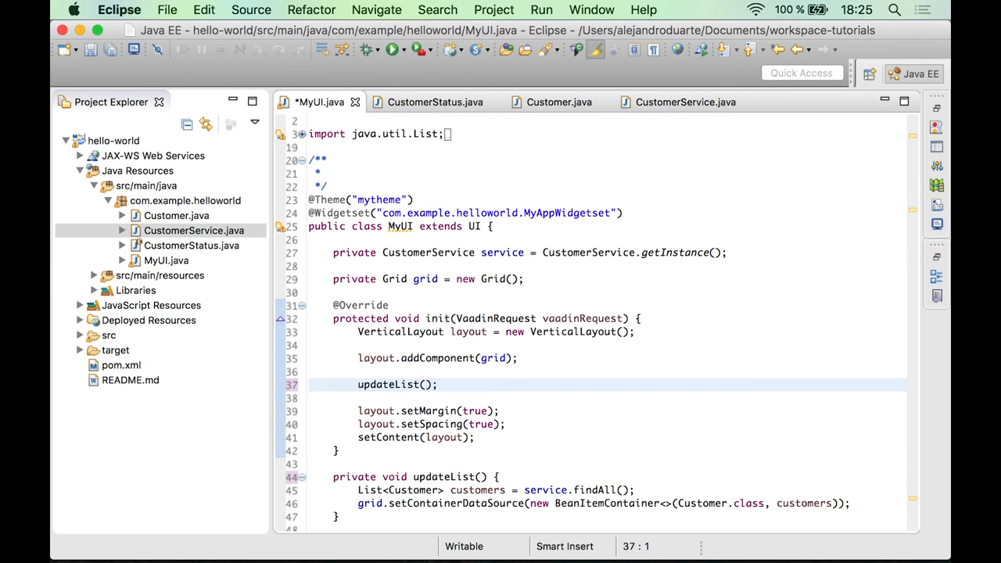
{"action": "scroll", "scroll_direction": "down", "scroll_amount": 3}
{"action": "type", "text": "u"}
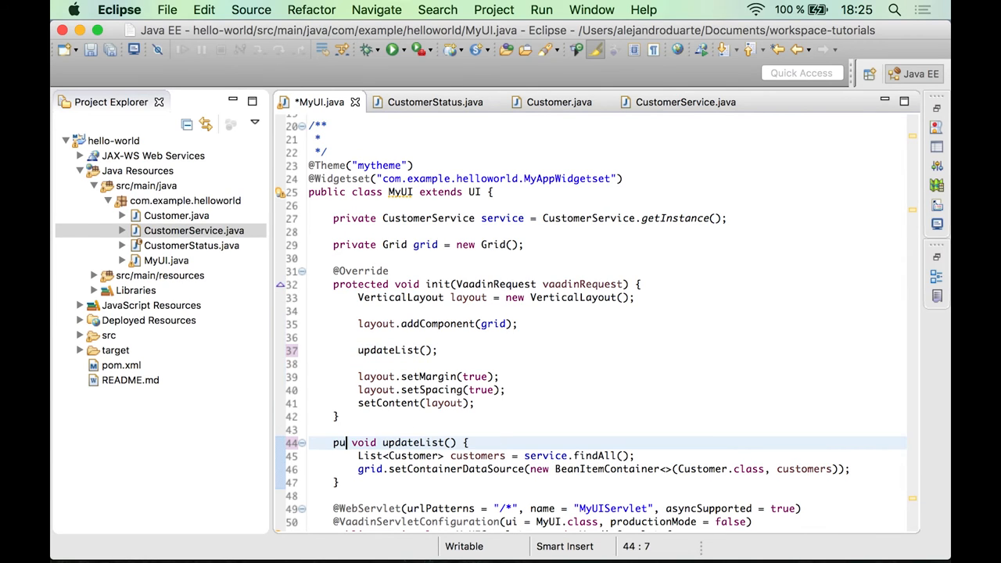
{"action": "type", "text": "blic"}
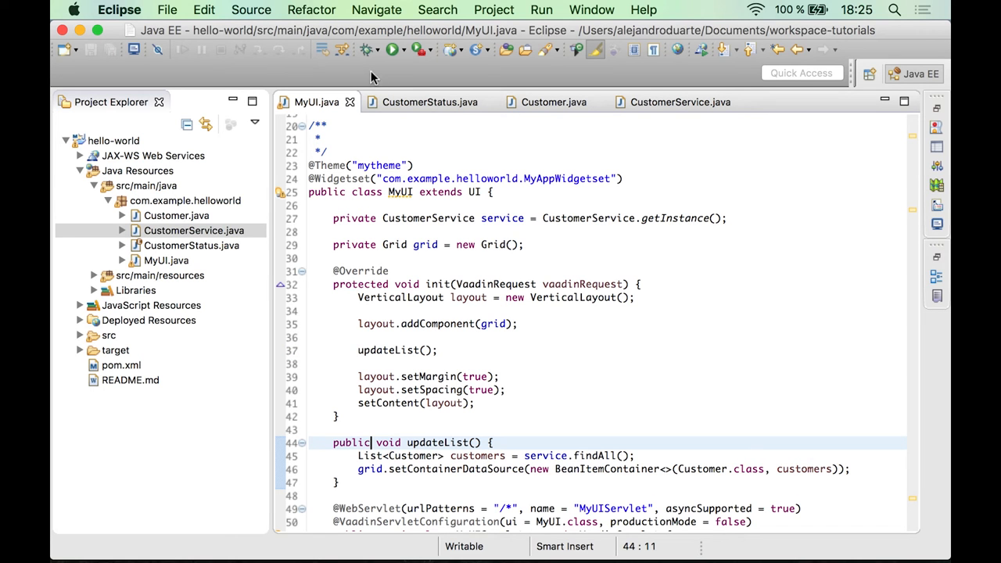
{"action": "mouse_move", "coordinate": [391, 72]}
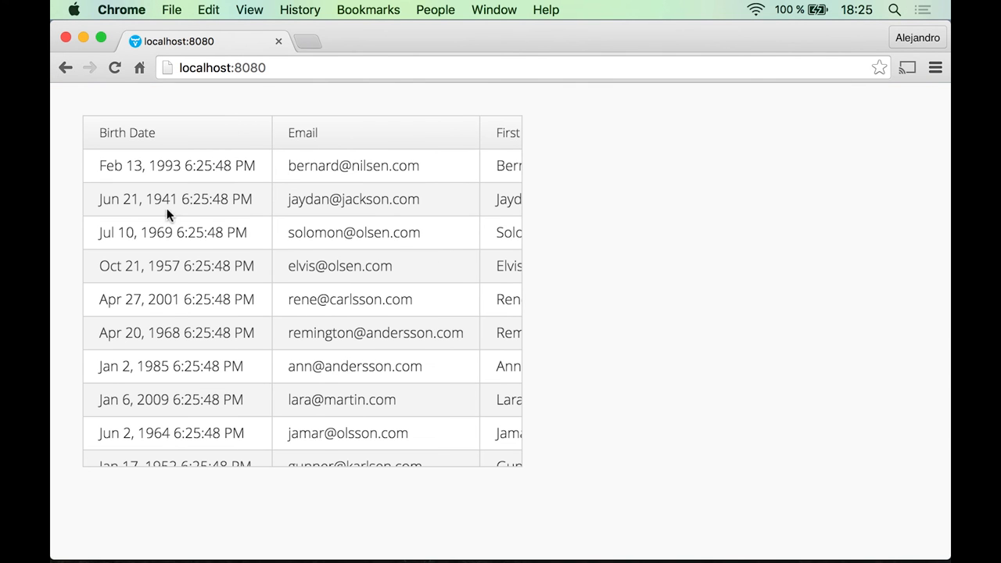
{"action": "mouse_move", "coordinate": [278, 540]}
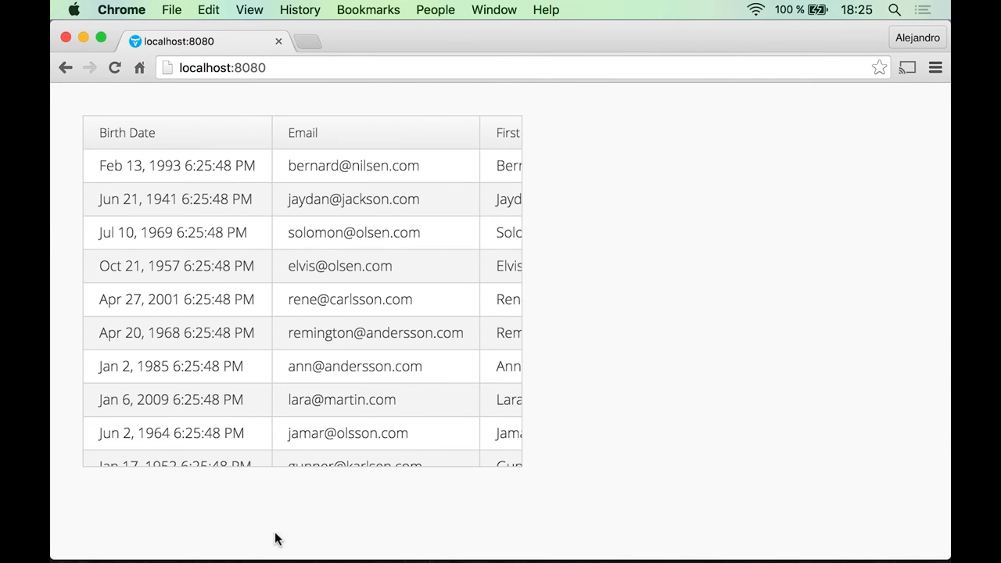
{"action": "mouse_move", "coordinate": [362, 289]}
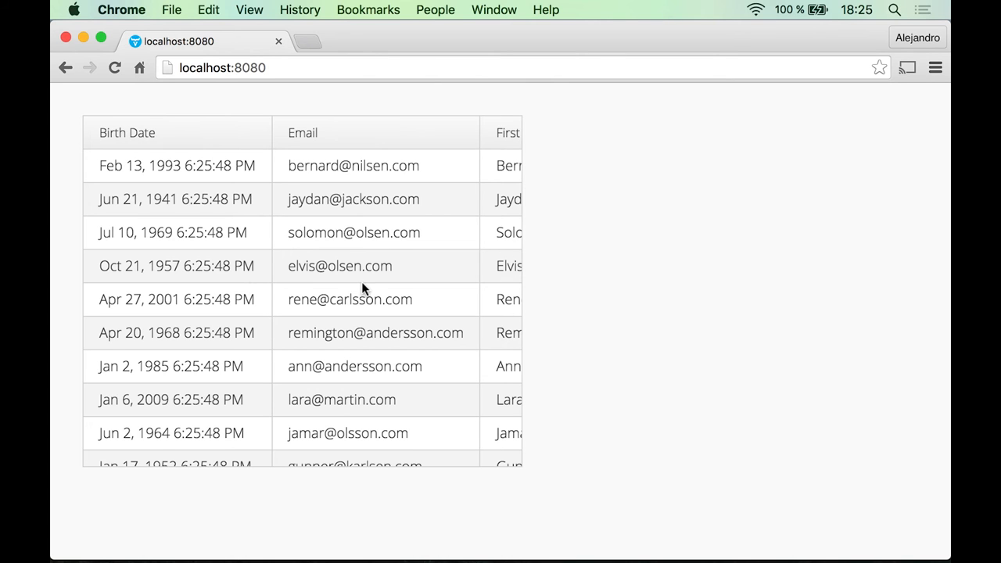
Scroll the customer grid right to inspect the birth date, id and status columns
{"action": "scroll", "scroll_direction": "right", "scroll_amount": 3}
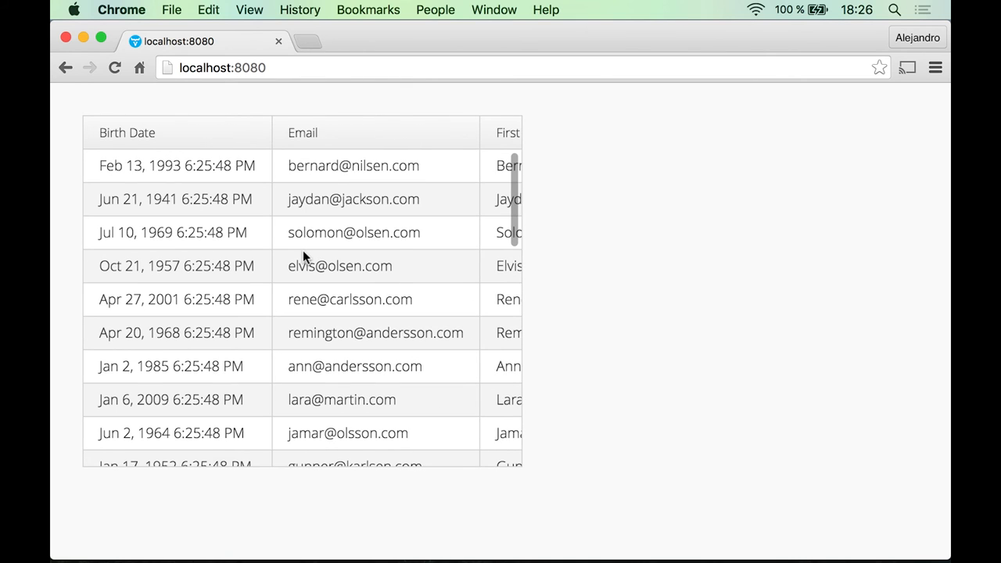
{"action": "mouse_move", "coordinate": [332, 218]}
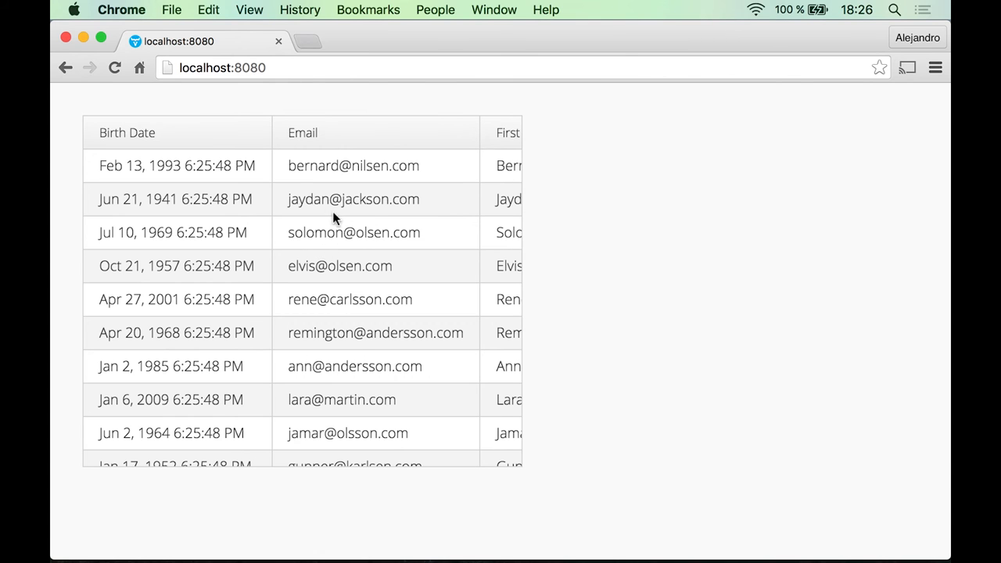
{"action": "scroll", "scroll_direction": "right", "scroll_amount": 3}
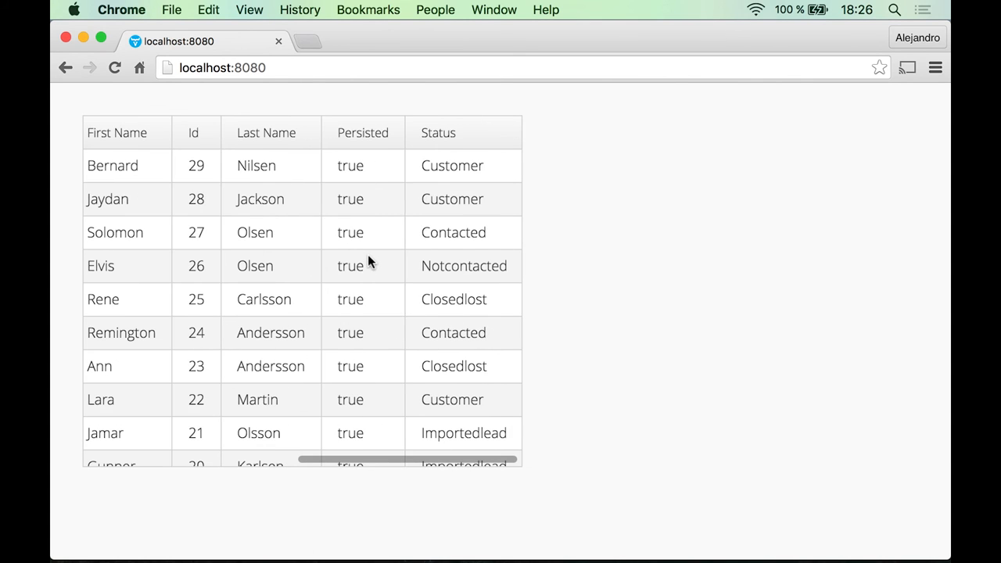
{"action": "scroll", "scroll_direction": "right", "scroll_amount": 3}
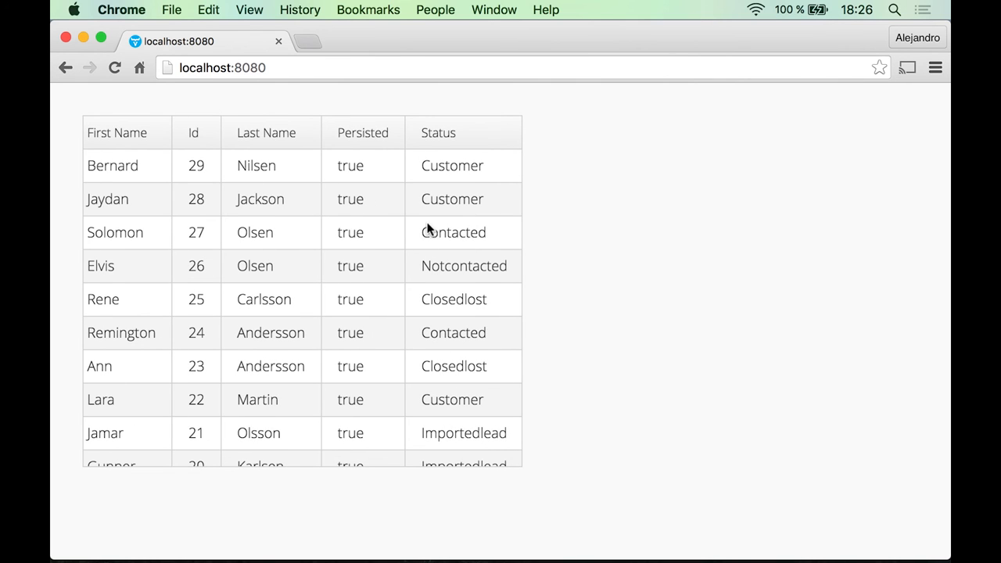
{"action": "scroll", "scroll_direction": "right", "scroll_amount": 3}
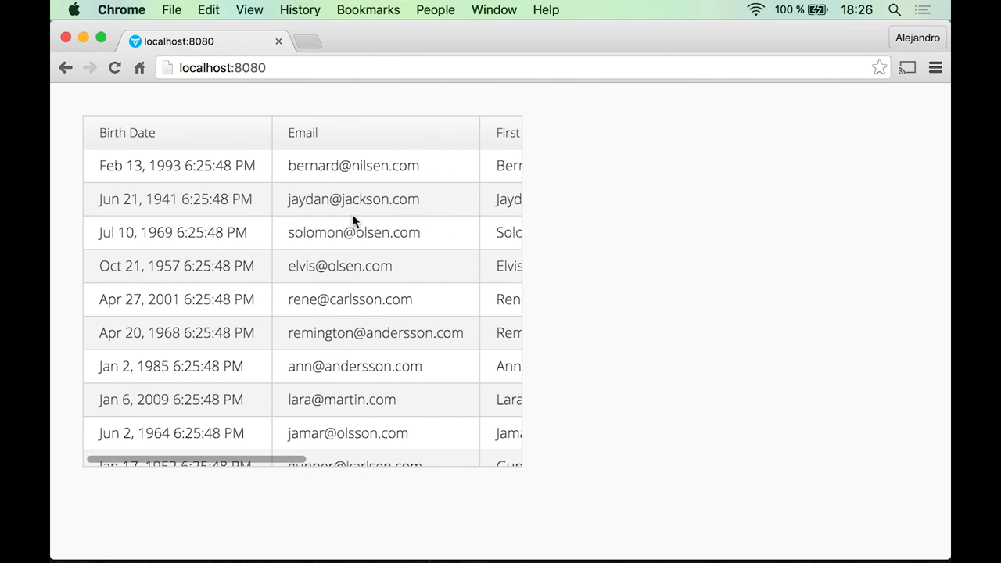
{"action": "mouse_move", "coordinate": [303, 208]}
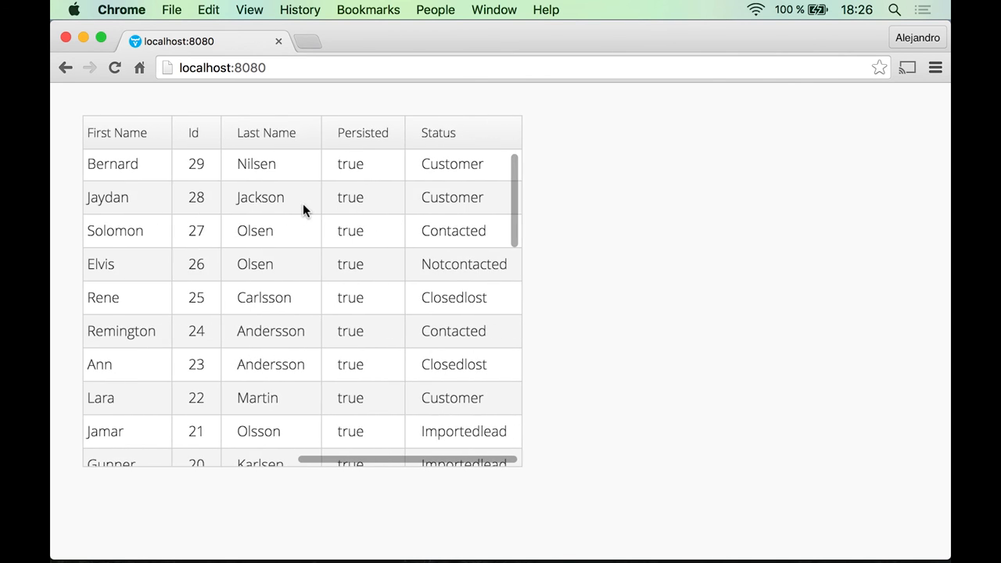
{"action": "scroll", "scroll_direction": "right", "scroll_amount": 3}
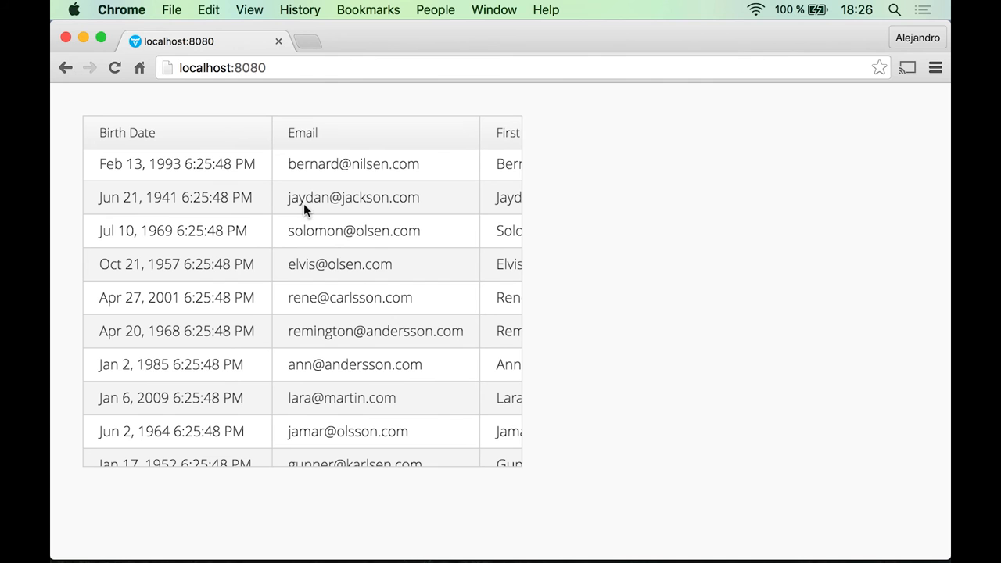
{"action": "mouse_move", "coordinate": [371, 239]}
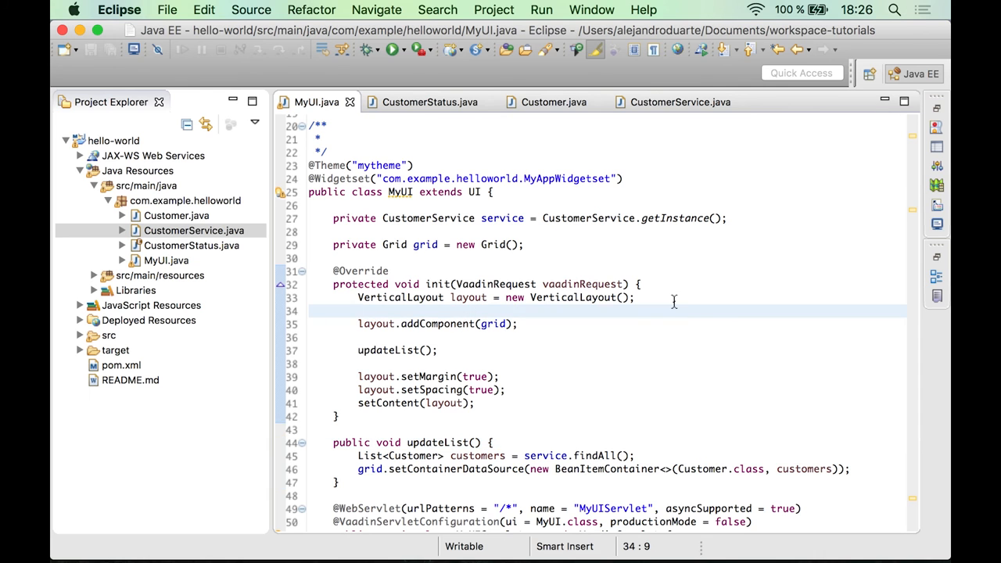
Write grid.setColumns("firstName", "lastName", "email") in init(), checking field names in Customer.java
{"action": "type", "text": "gri"}
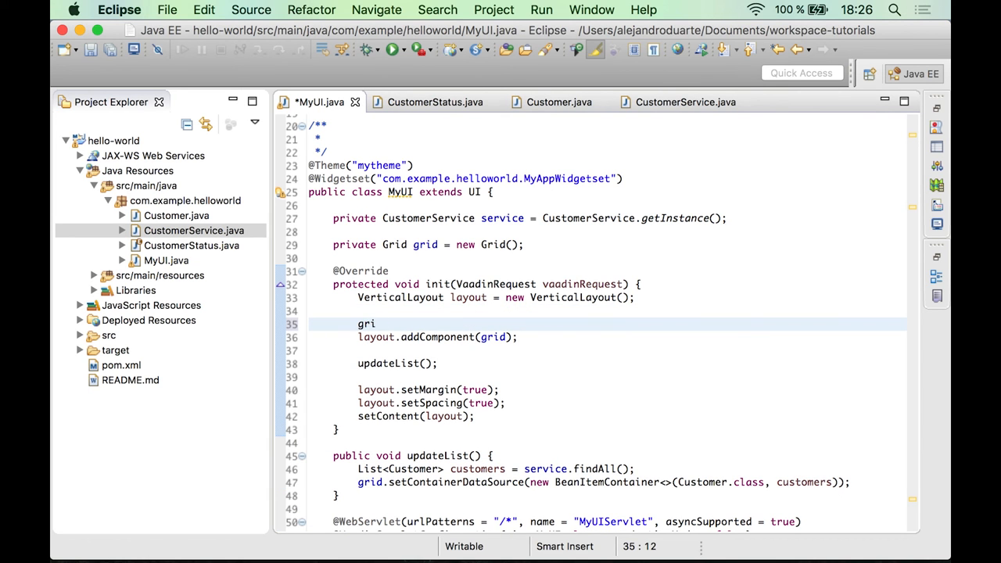
{"action": "type", "text": "d.setColumns(propertyIds);"}
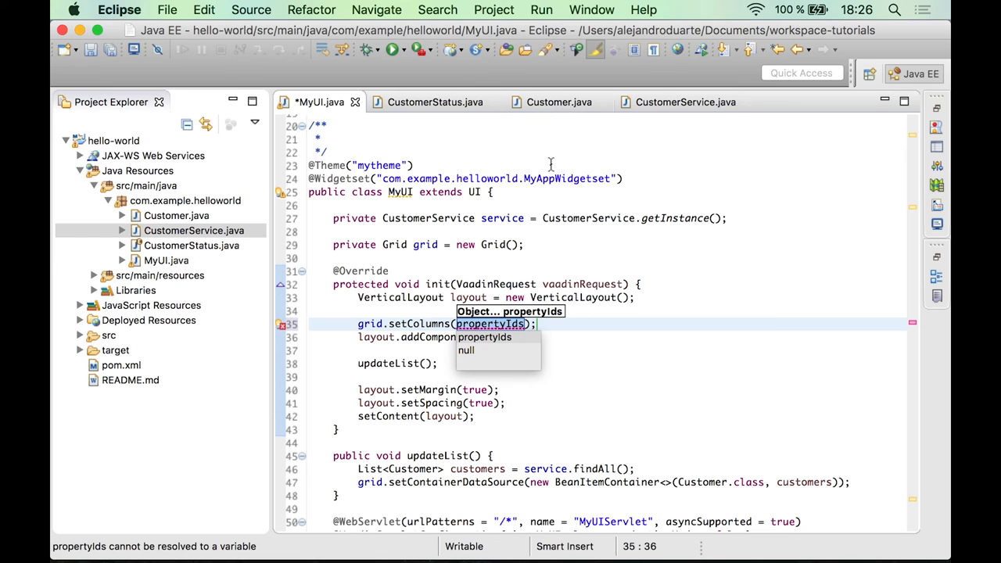
{"action": "left_click", "coordinate": [558, 102]}
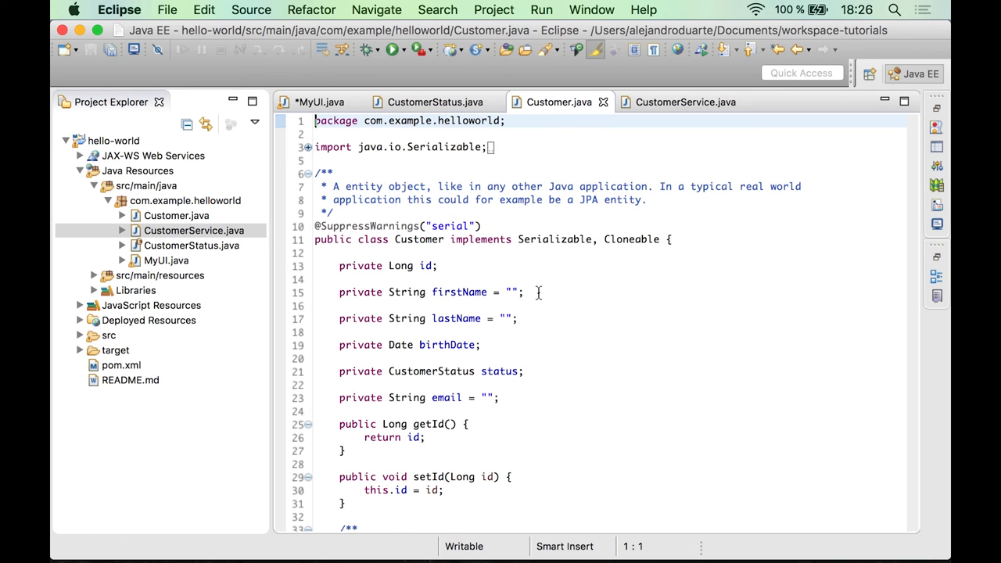
{"action": "mouse_move", "coordinate": [457, 292]}
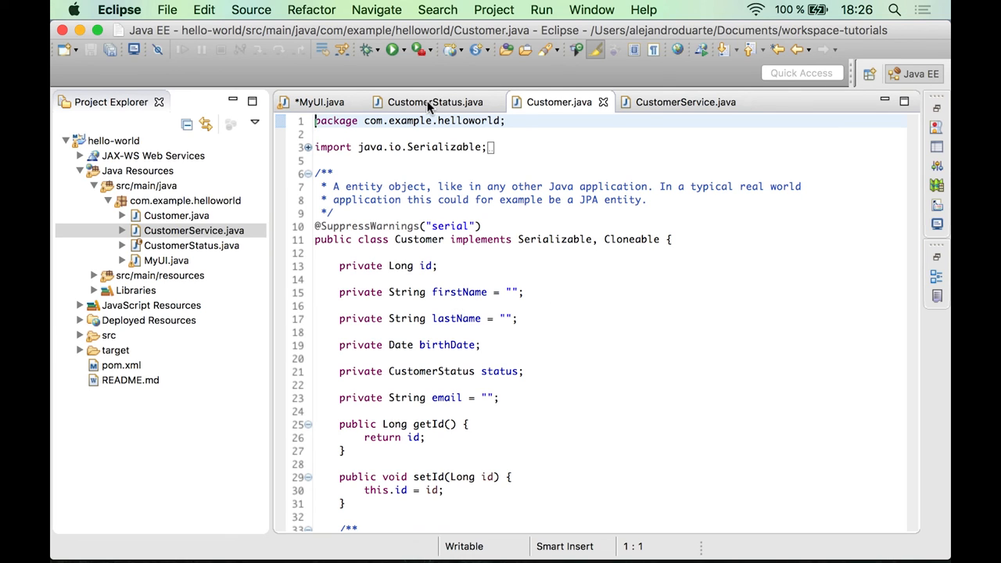
{"action": "double_click", "coordinate": [459, 292]}
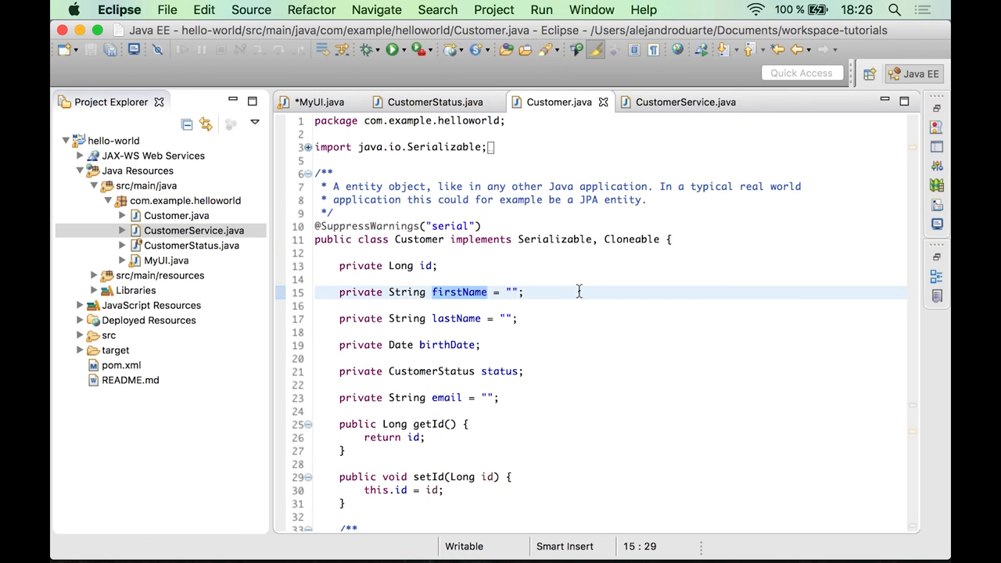
{"action": "mouse_move", "coordinate": [328, 196]}
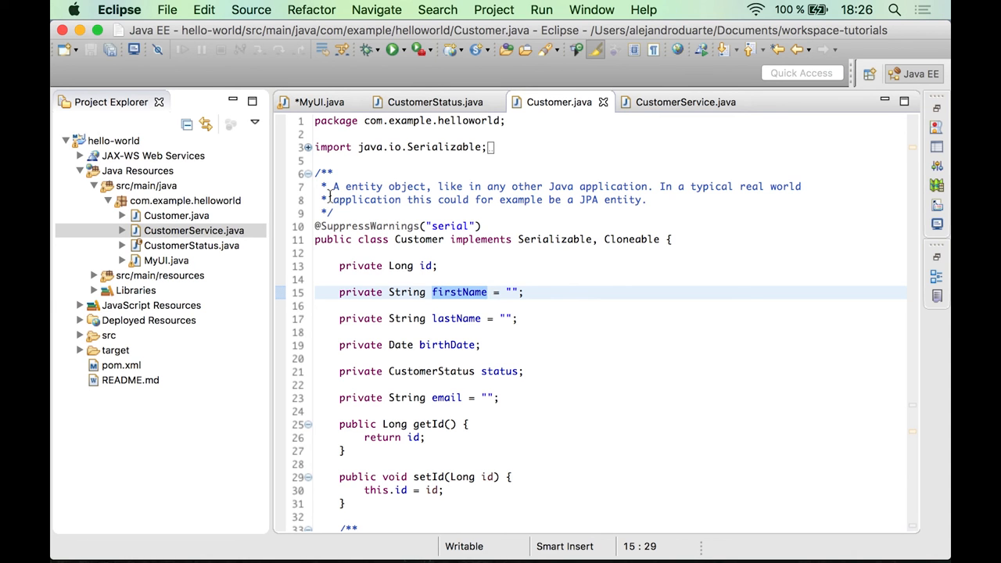
{"action": "left_click", "coordinate": [319, 102]}
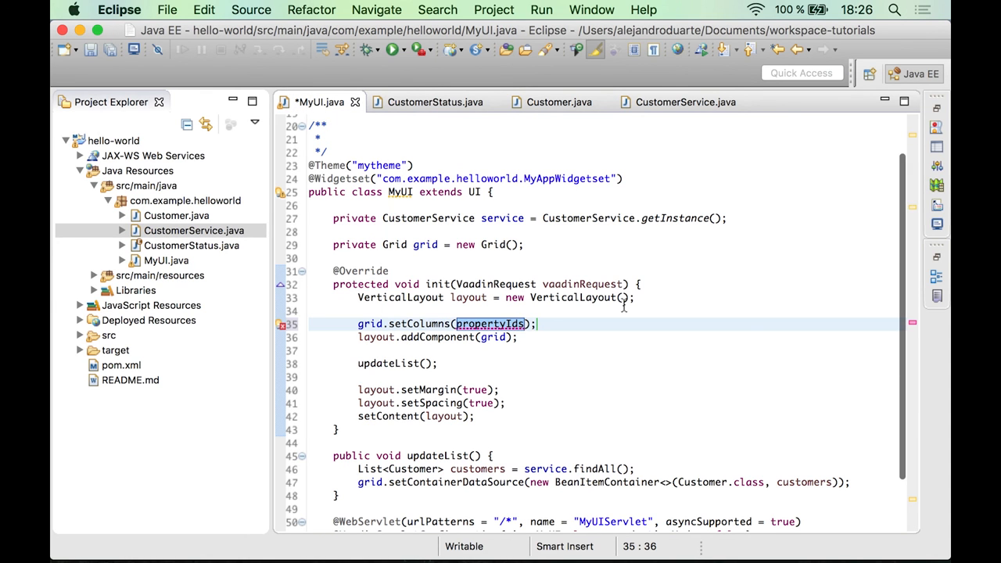
{"action": "type", "text": "\"firstName\""}
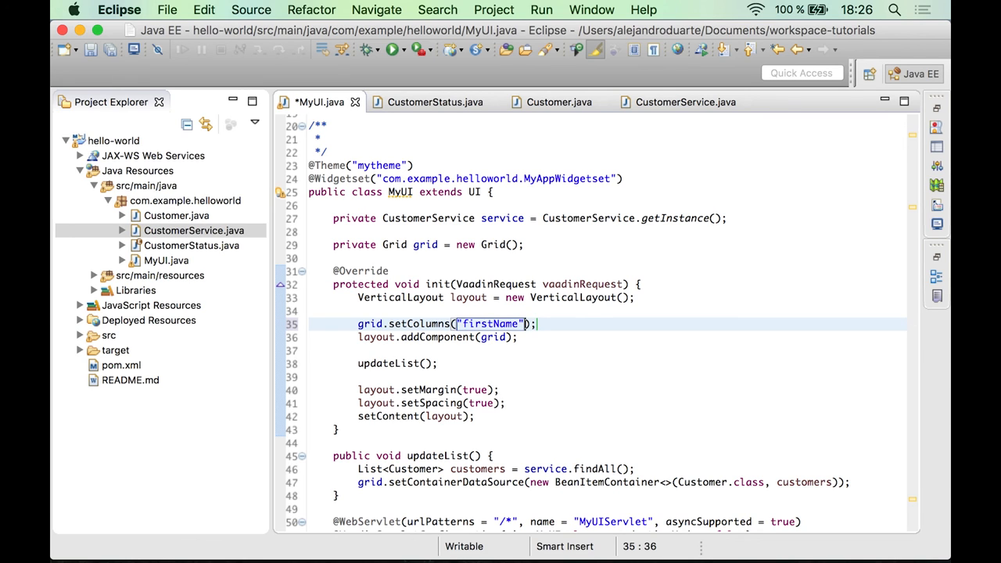
{"action": "type", "text": ", \"la\""}
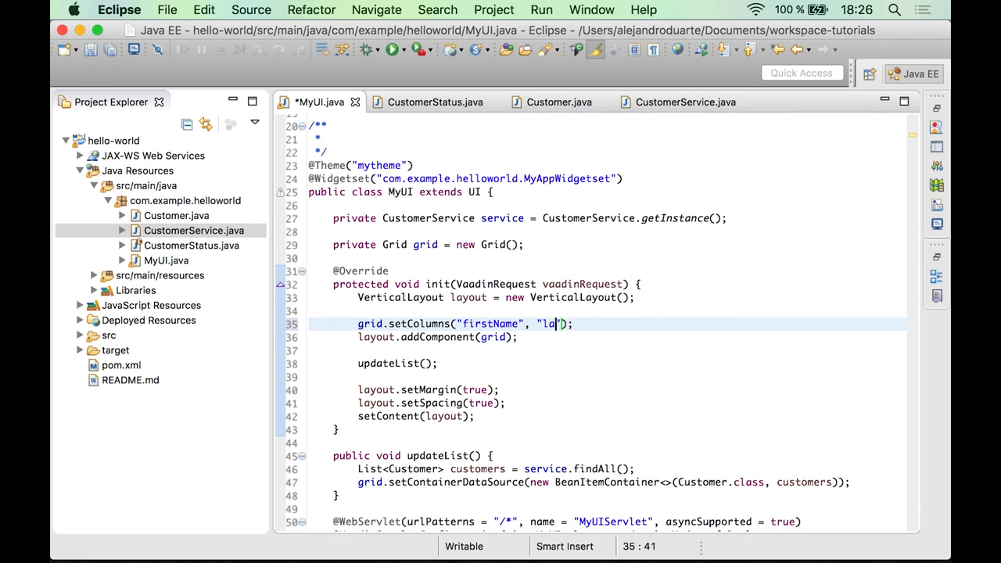
{"action": "type", "text": "stName"}
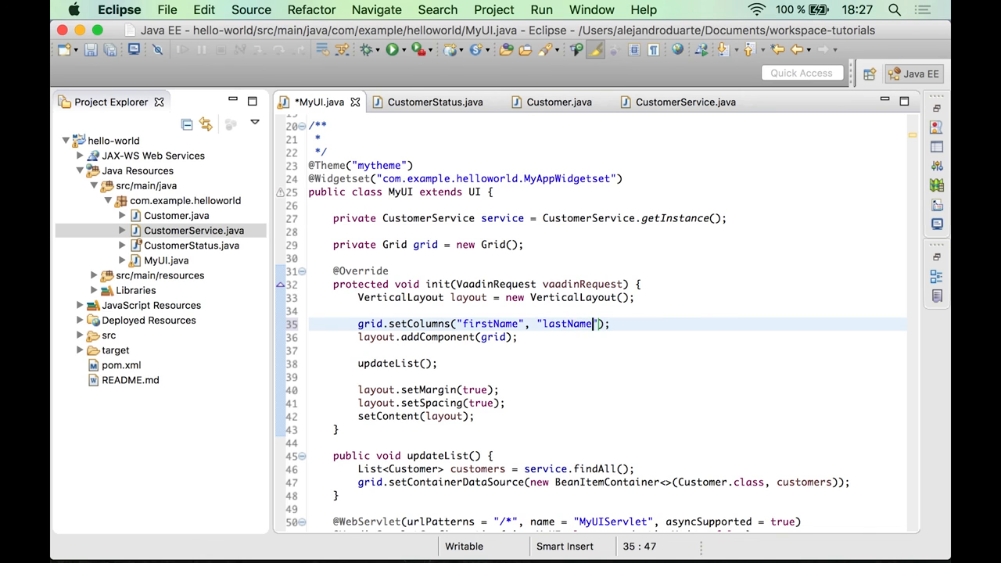
{"action": "type", "text": ", \"e"}
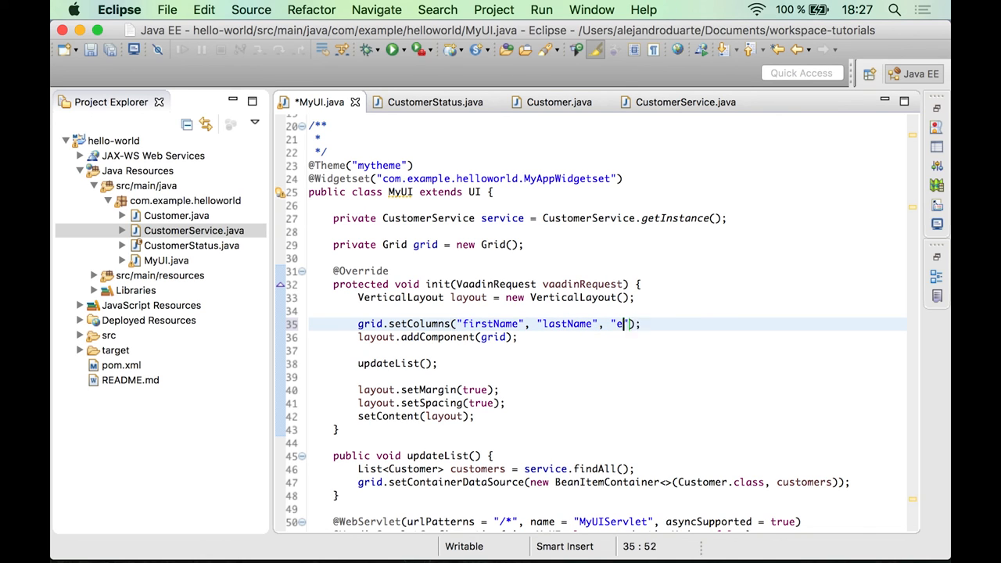
{"action": "type", "text": "mail"}
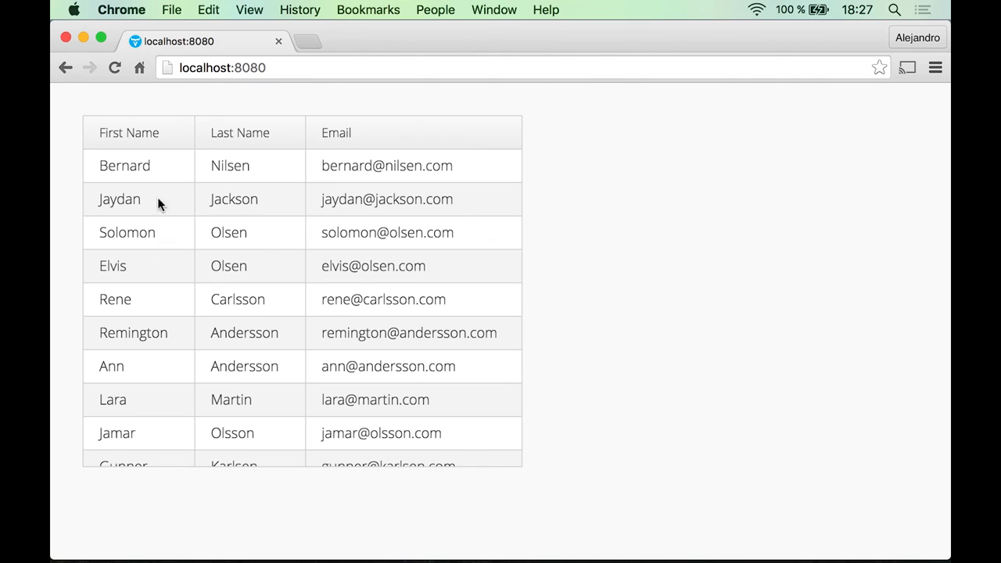
{"action": "mouse_move", "coordinate": [317, 191]}
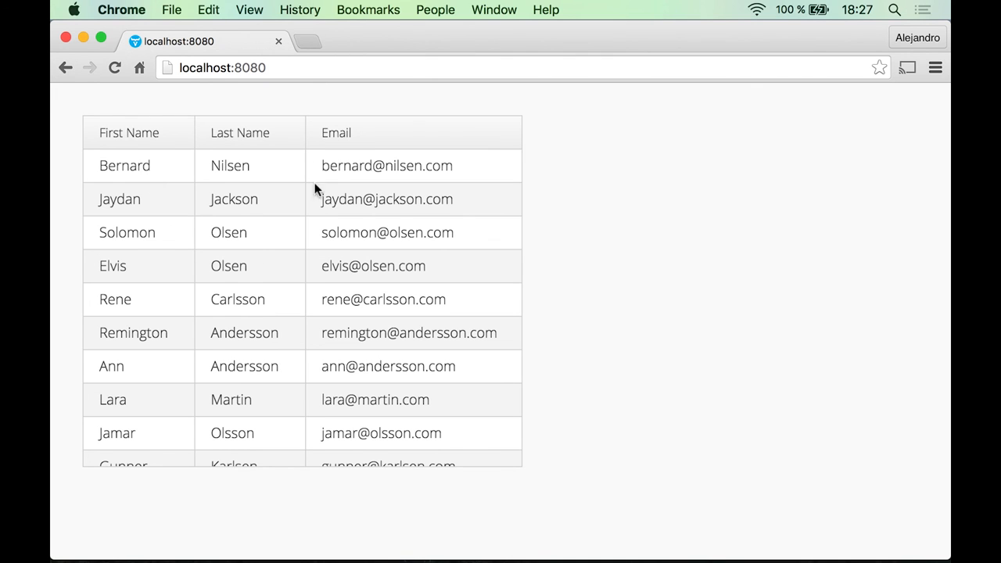
{"action": "mouse_move", "coordinate": [336, 366]}
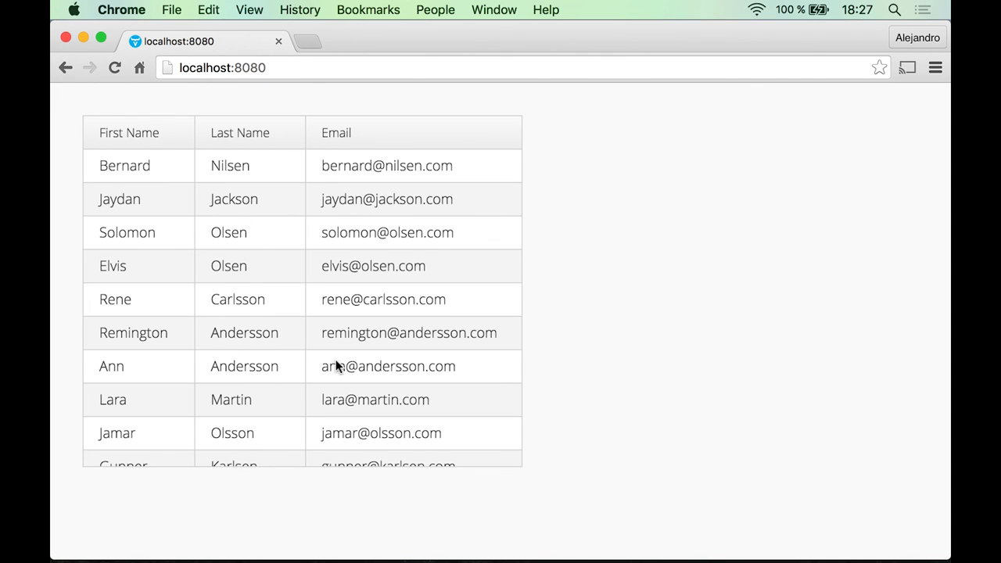
{"action": "mouse_move", "coordinate": [336, 266]}
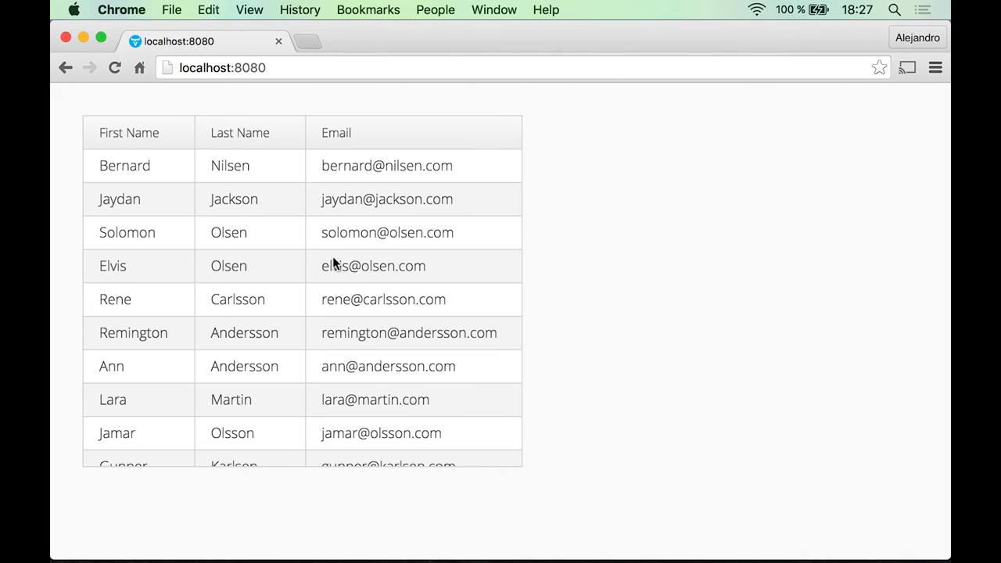